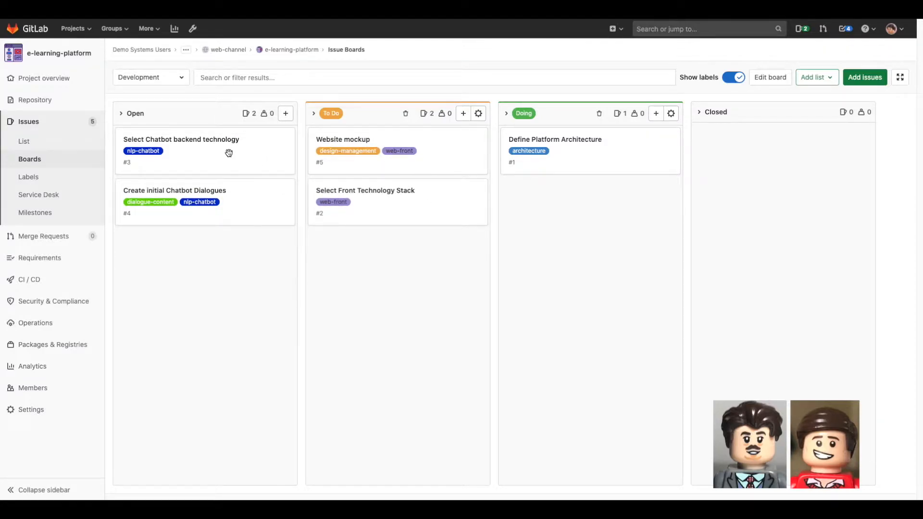
mouse_move(639, 226)
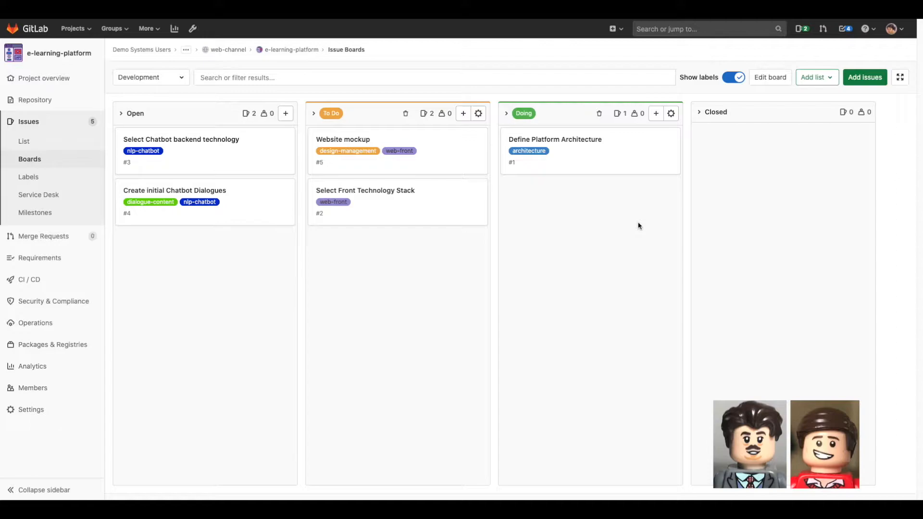
Switch the issue board to list view and open the 'Create initial Chatbot Dialogues' issue
click(24, 142)
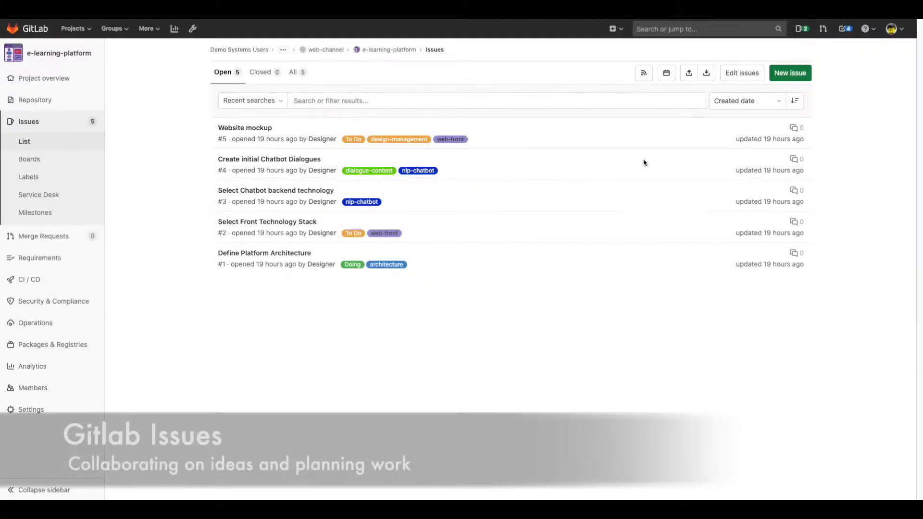
mouse_move(269, 159)
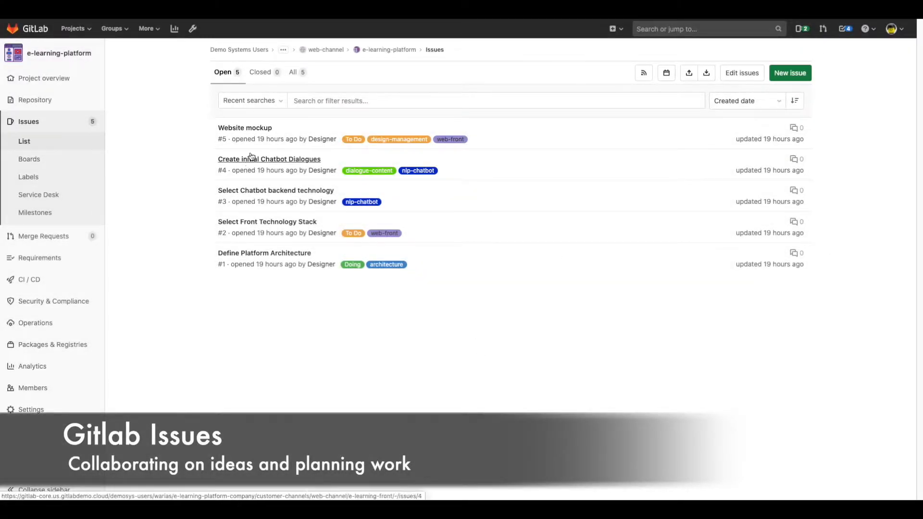
click(244, 128)
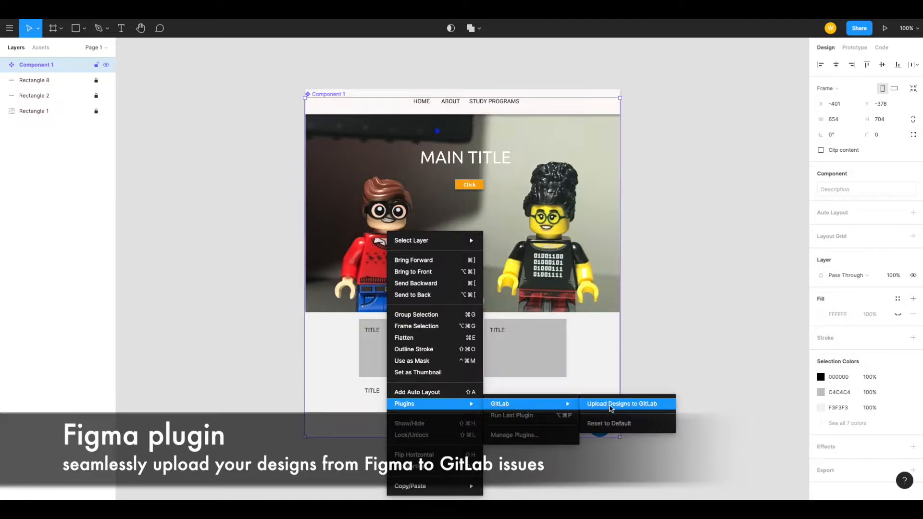
Upload Component 1 through the Figma GitLab plugin to the Website Mockup issue
click(622, 404)
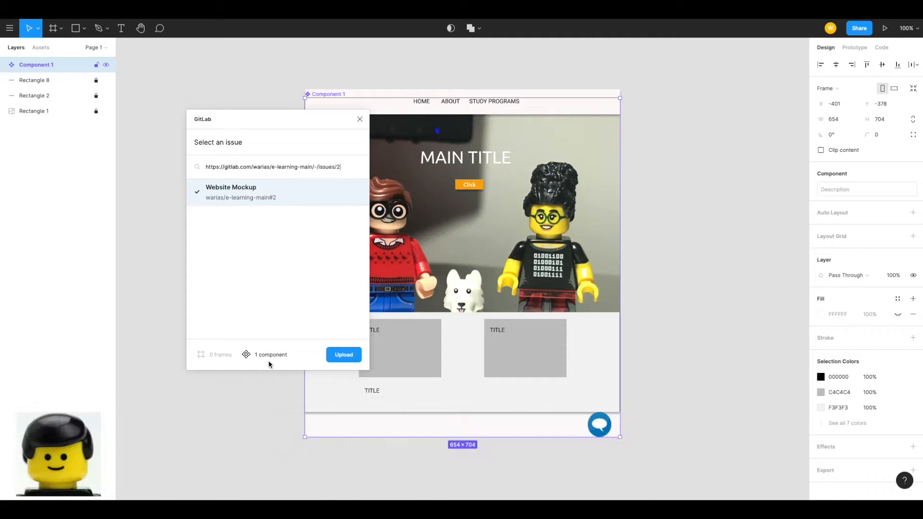
click(343, 354)
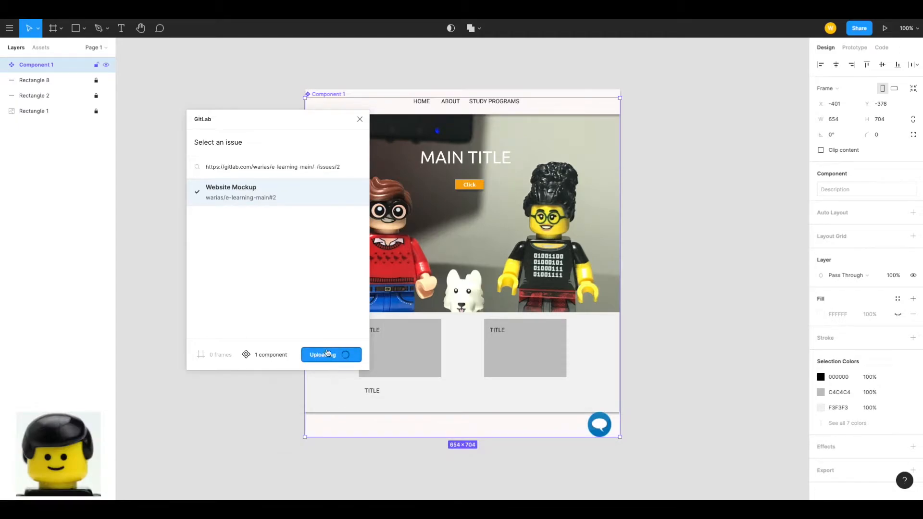
click(331, 354)
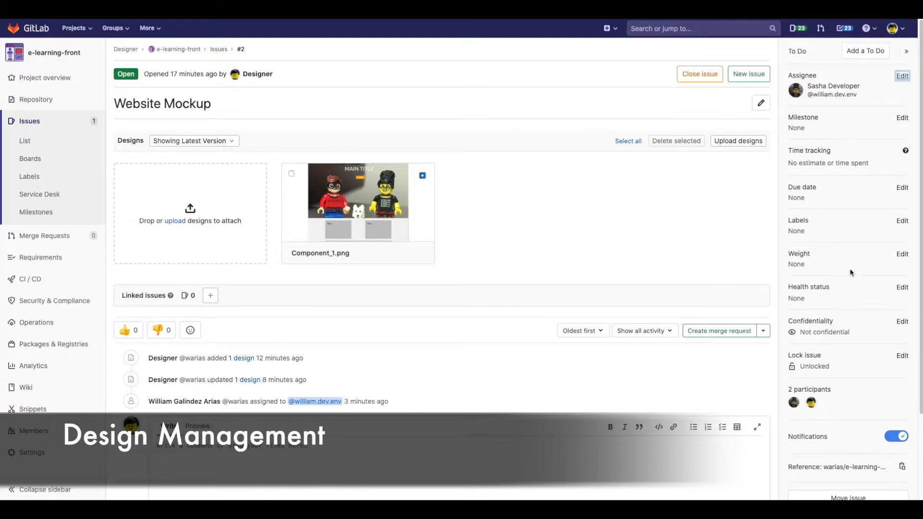
mouse_move(865, 277)
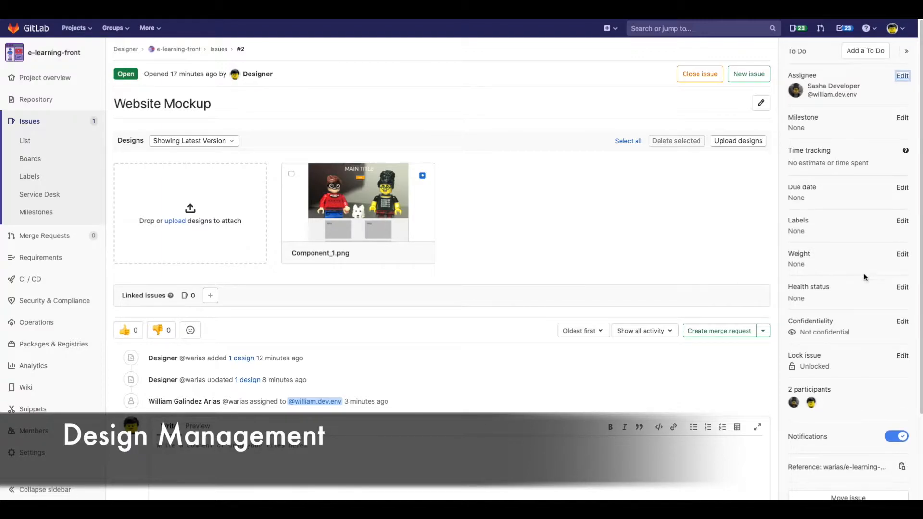
Pin the comment 'Please use this icon for the chatbot widget' on Component_1.png
click(358, 201)
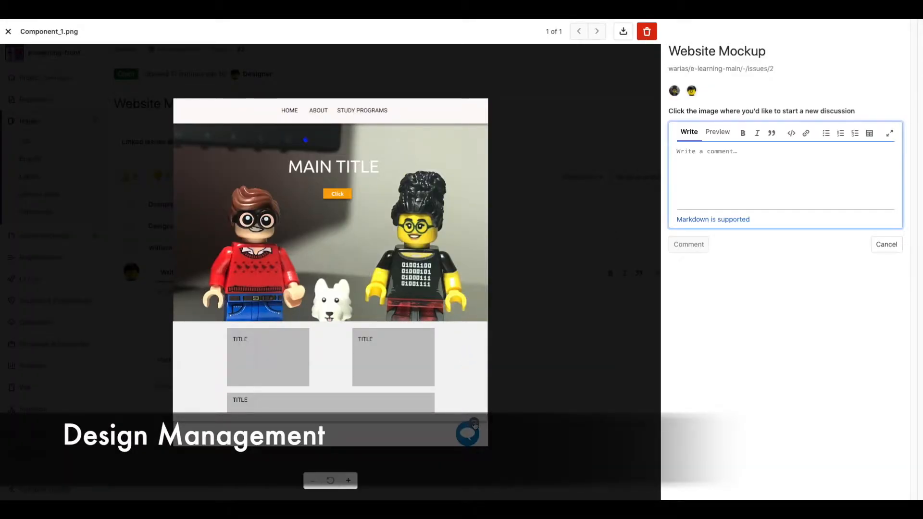
text(Please use this icon)
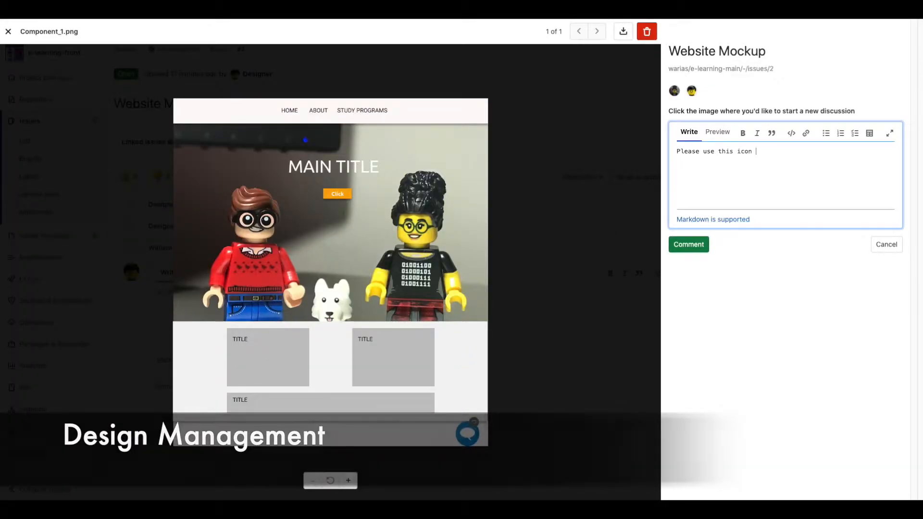
text(for the chatbot)
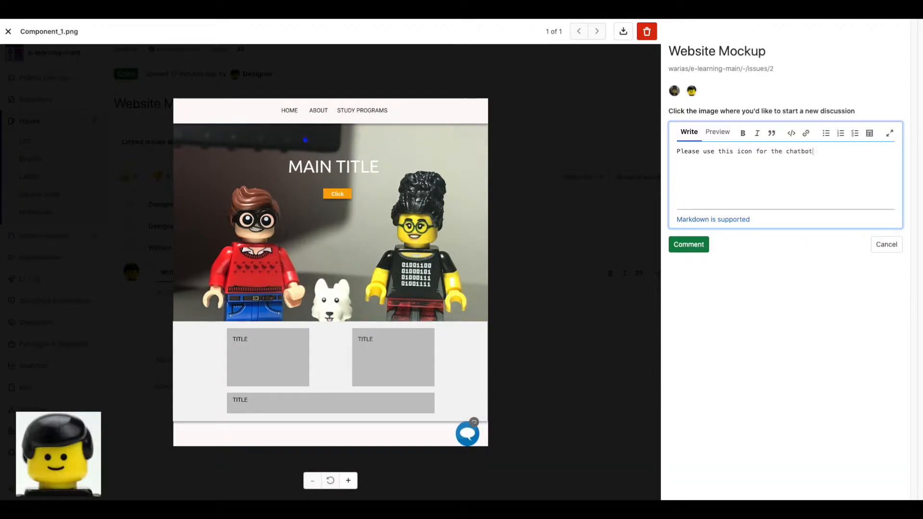
text(widget)
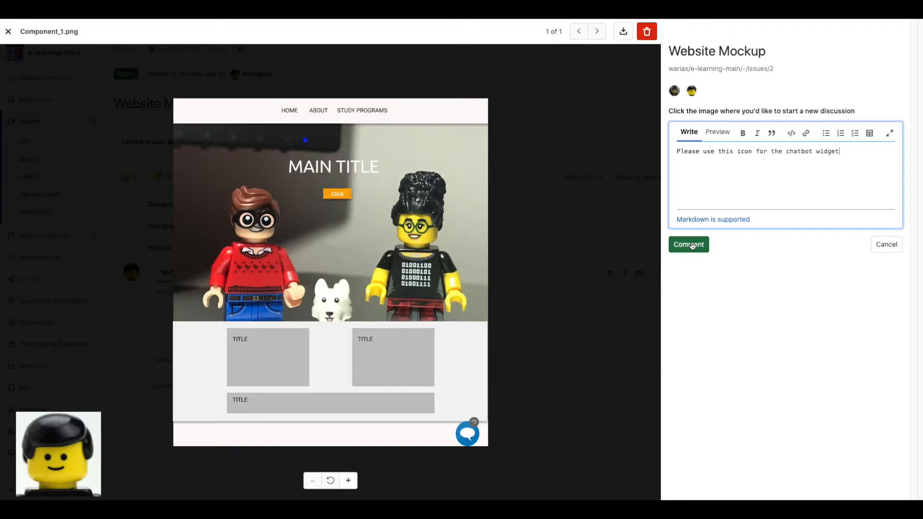
click(687, 245)
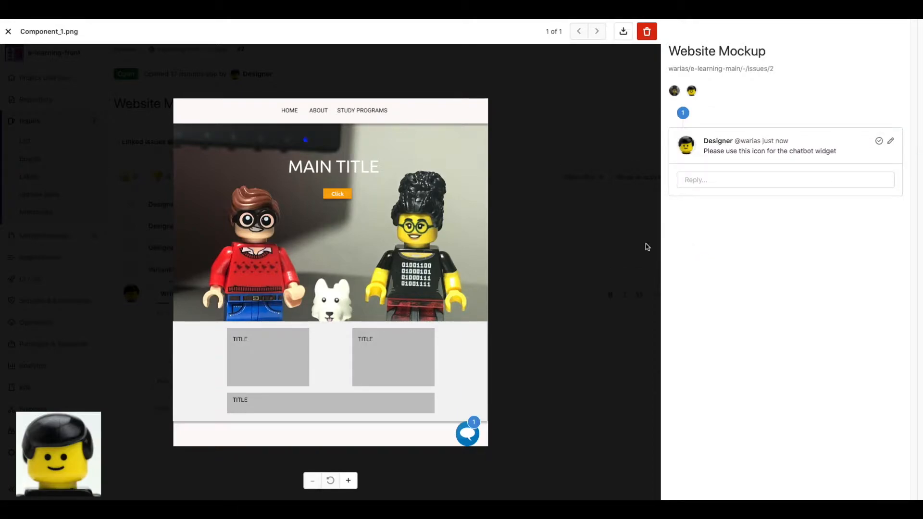
Pin the comment 'Make sure to drop a shadow in 'Click Button'' on the design
text(Make sure to drop a shadow in 'Clic)
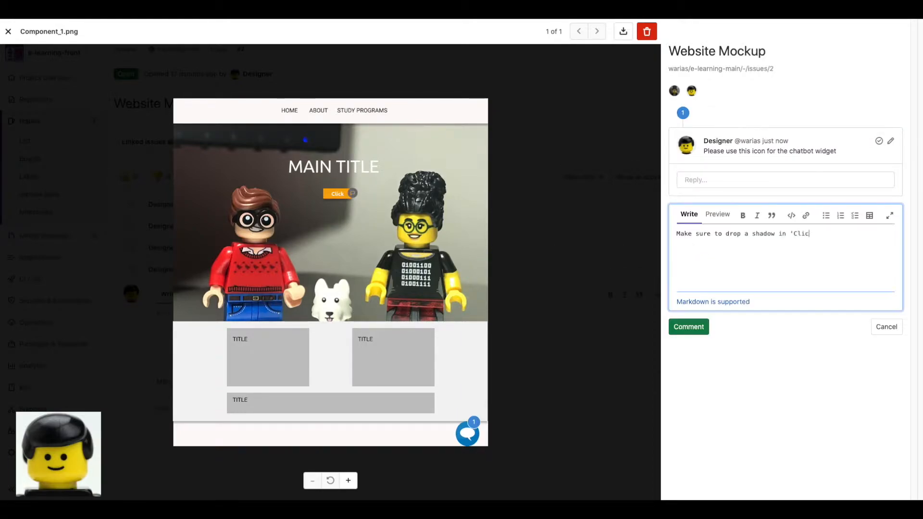
text(k Button')
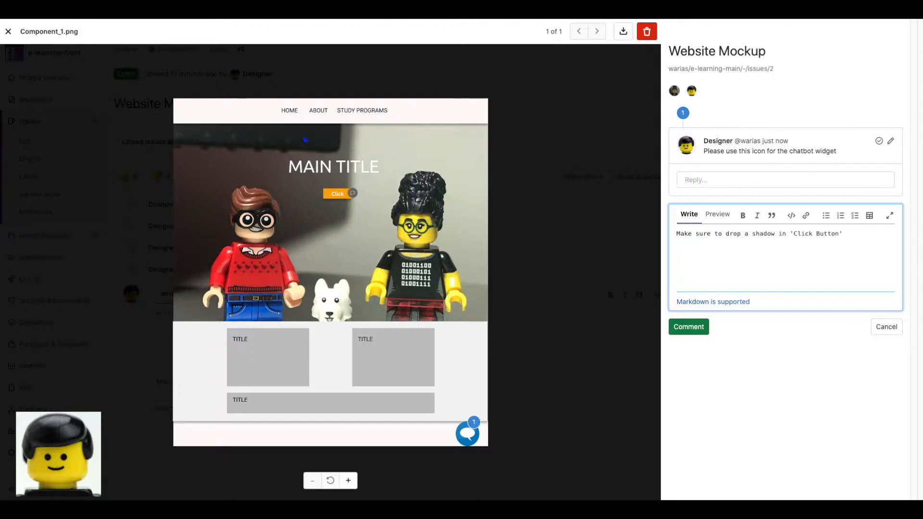
click(8, 32)
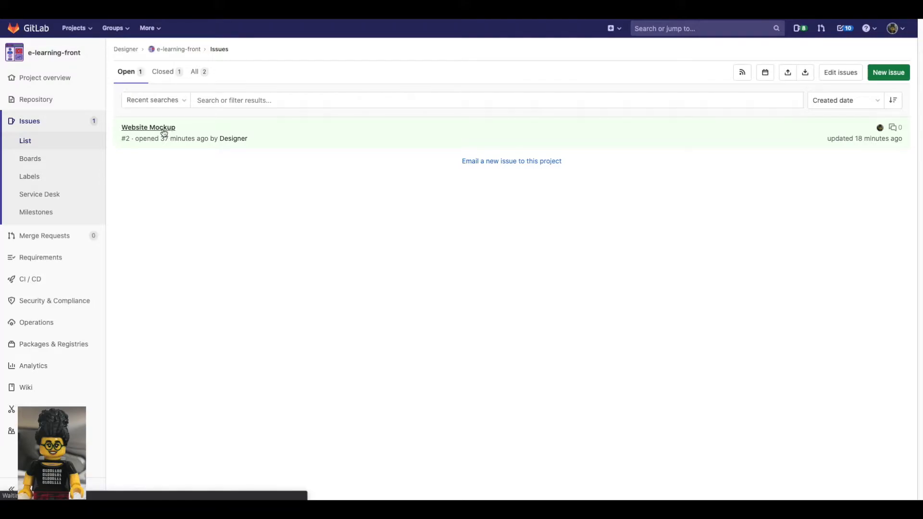
Begin replying 'It has an overlap with the' in the chatbot icon thread
click(147, 127)
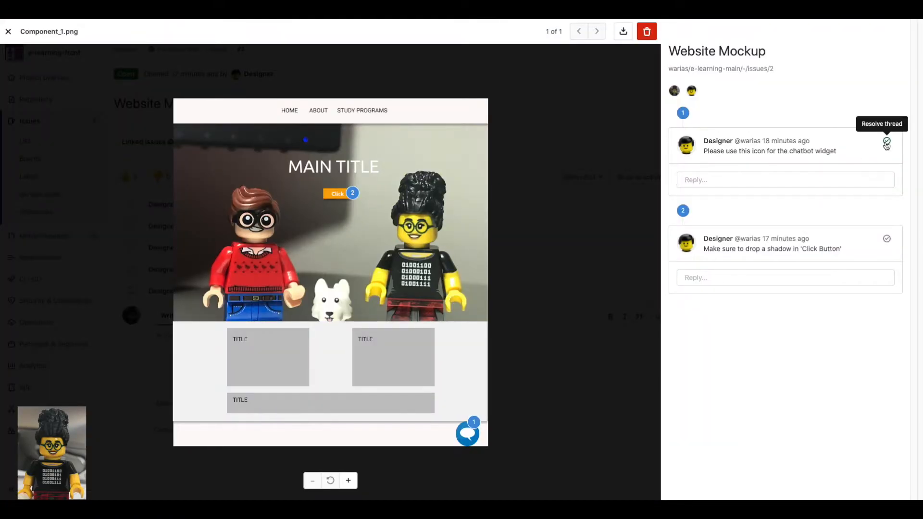
click(784, 179)
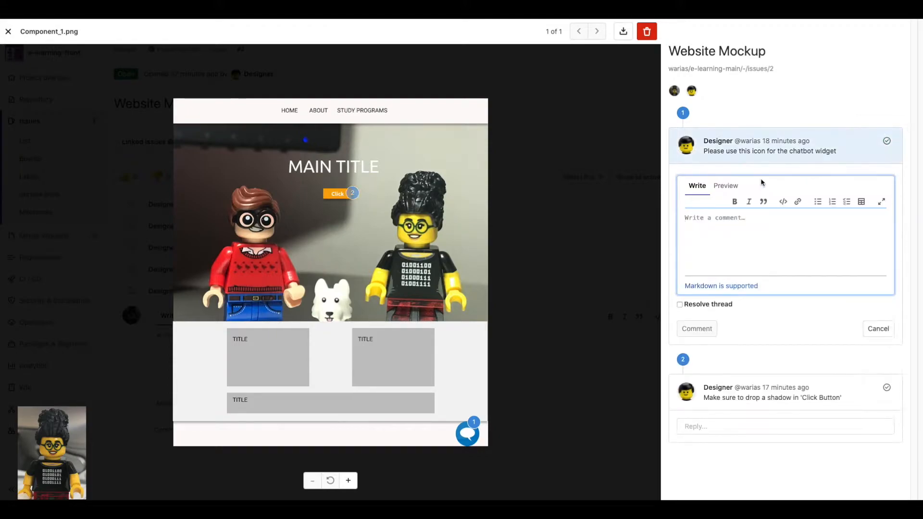
text(It has an o)
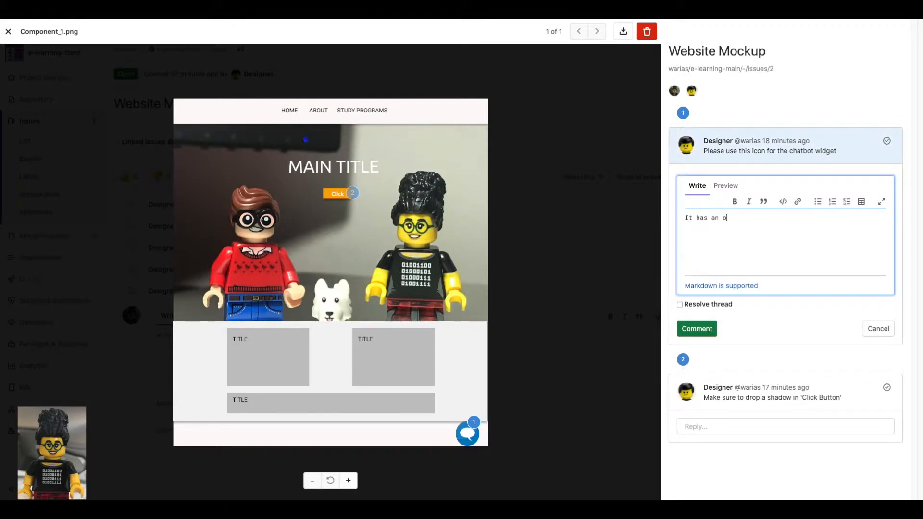
text(verlap with the)
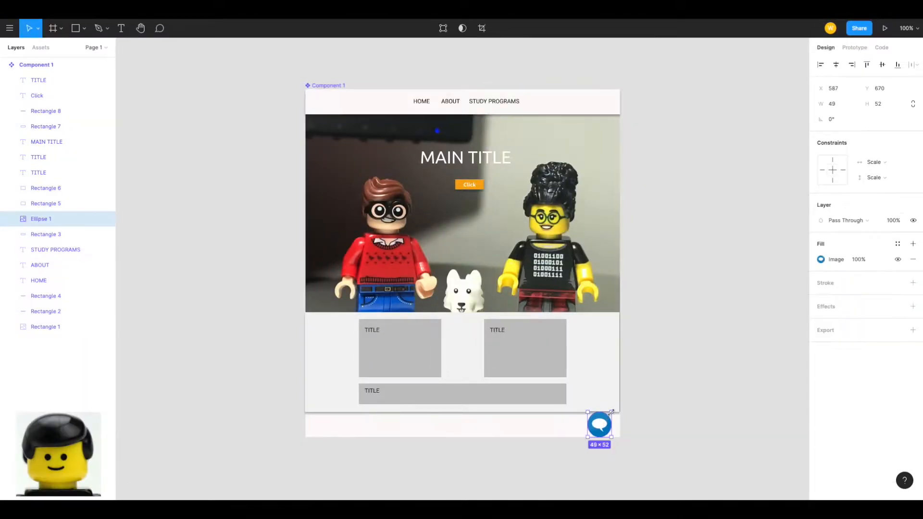
Select Component 1 and re-upload it to the Website Mockup issue as a new version
click(659, 422)
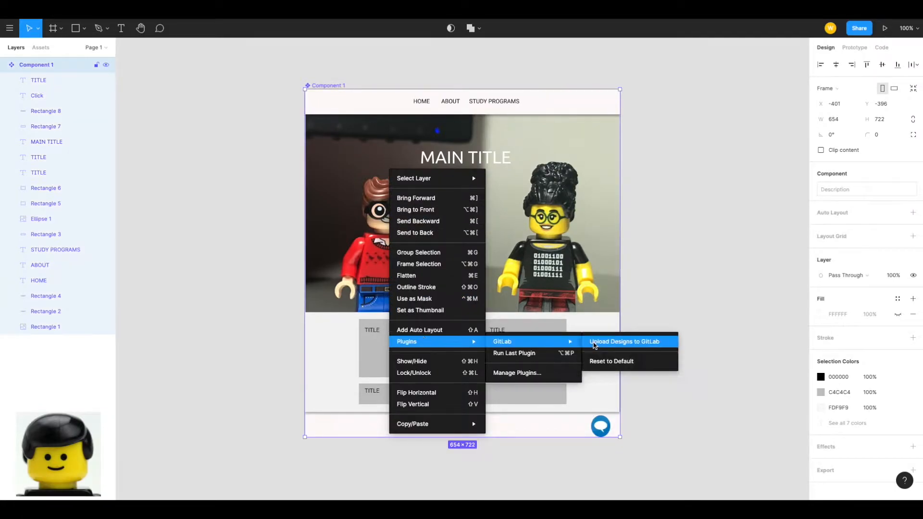
click(623, 341)
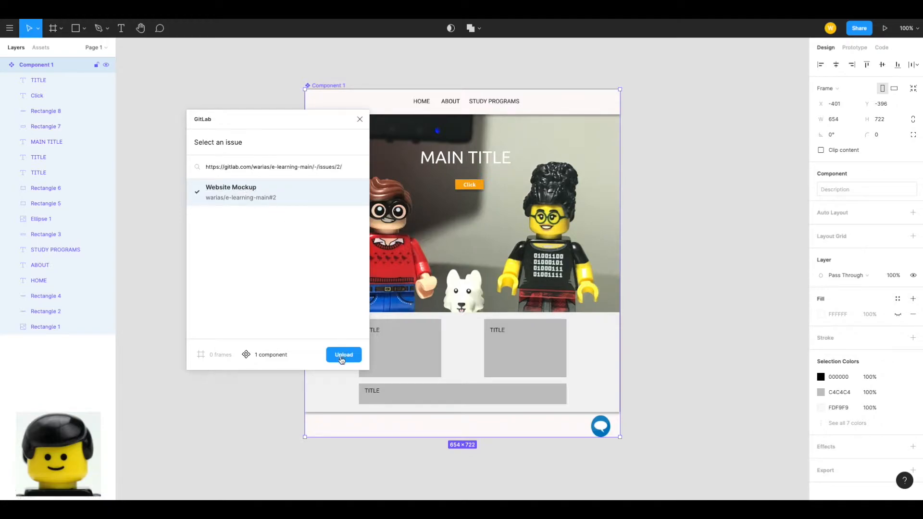
click(344, 355)
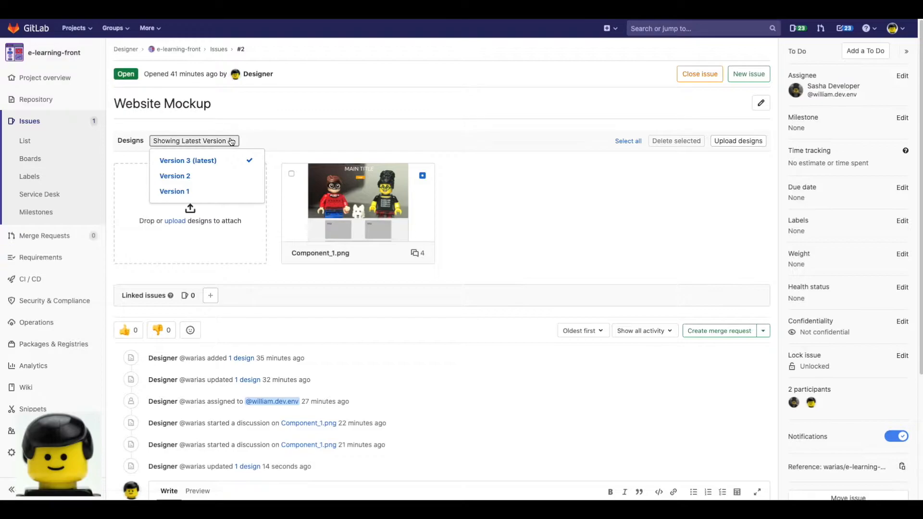
mouse_move(188, 160)
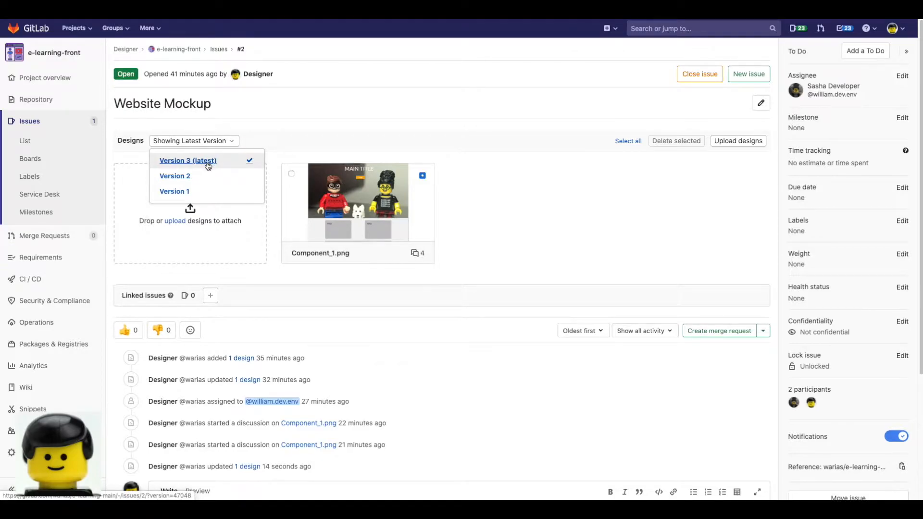
On design Version 3, post the widget-fixed reply resolving the thread, then close the viewer
click(358, 201)
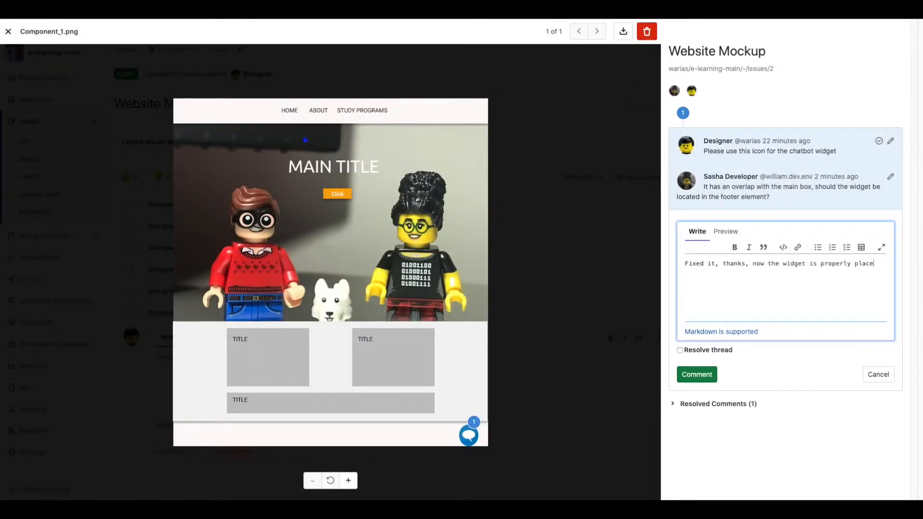
click(8, 31)
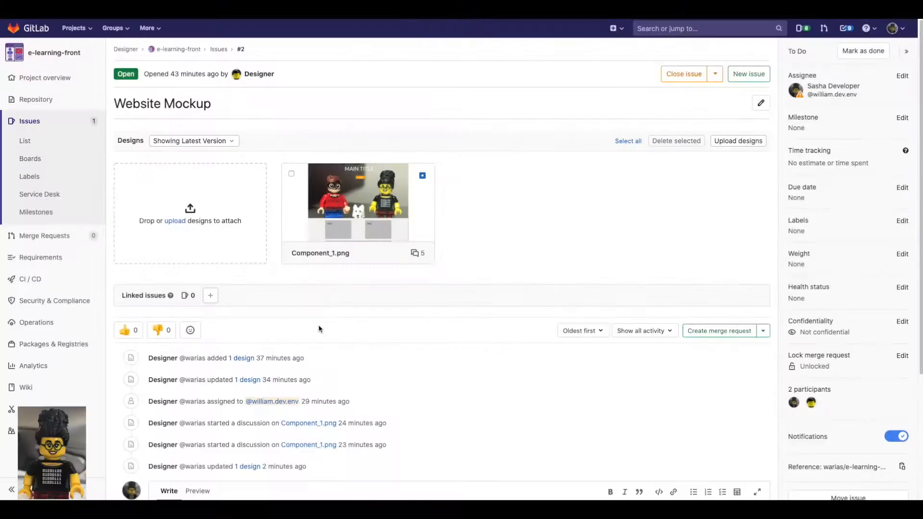
mouse_move(422, 204)
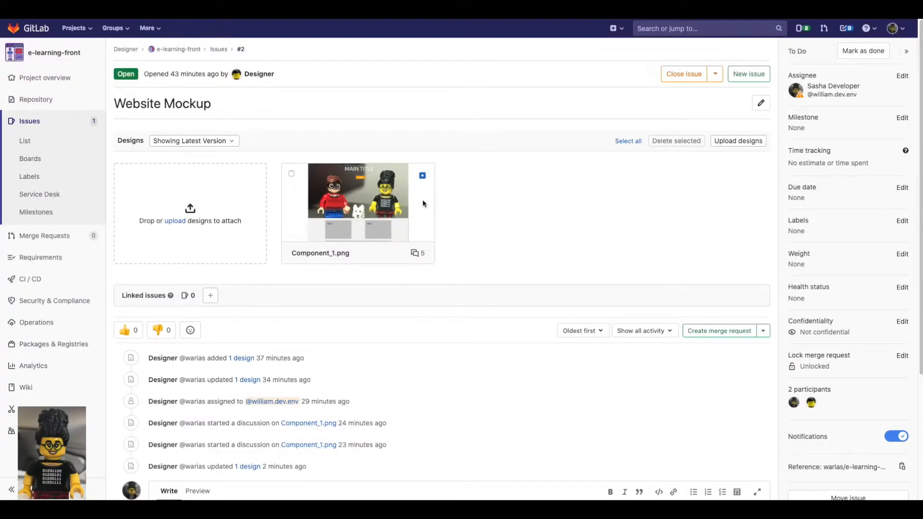
click(346, 201)
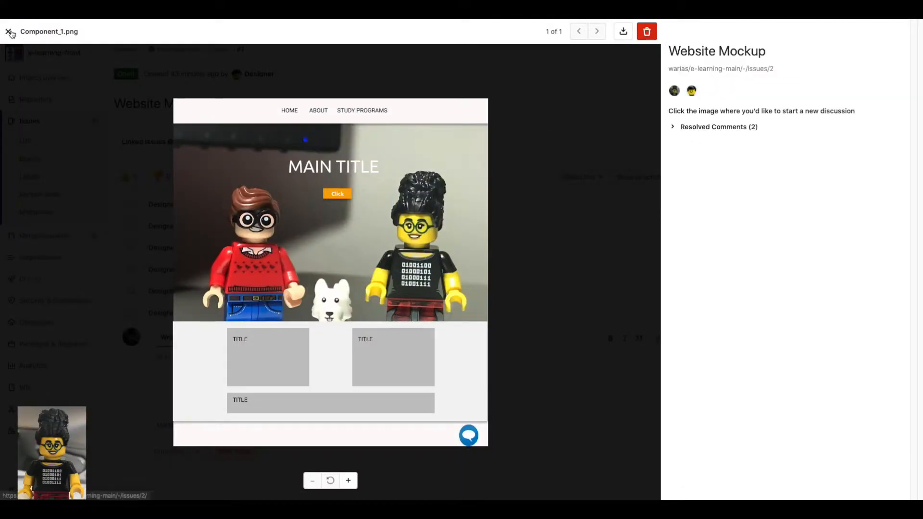
click(11, 31)
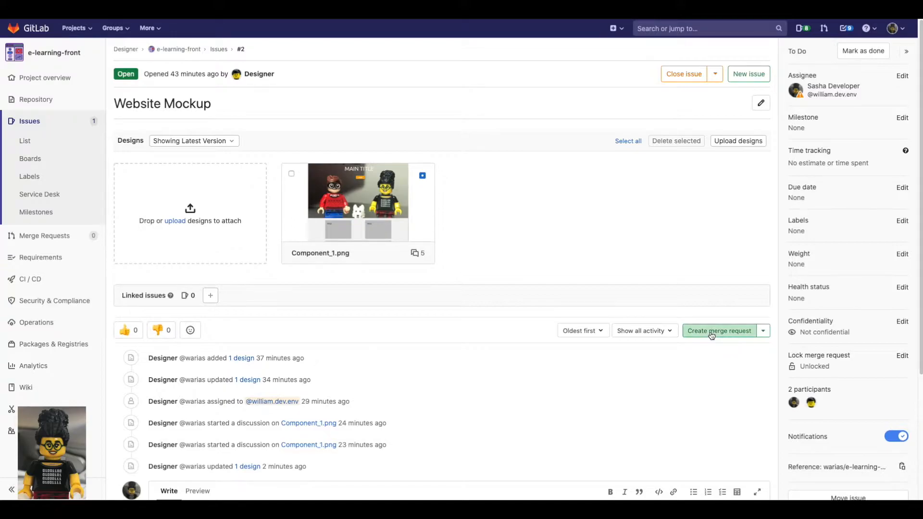
Create the issue's merge request and open public/index.html in the Web IDE
click(718, 330)
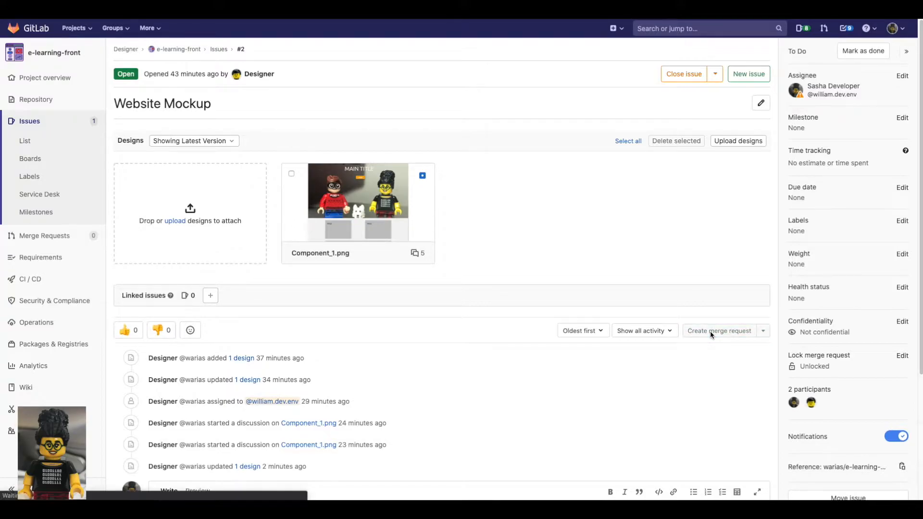
click(718, 330)
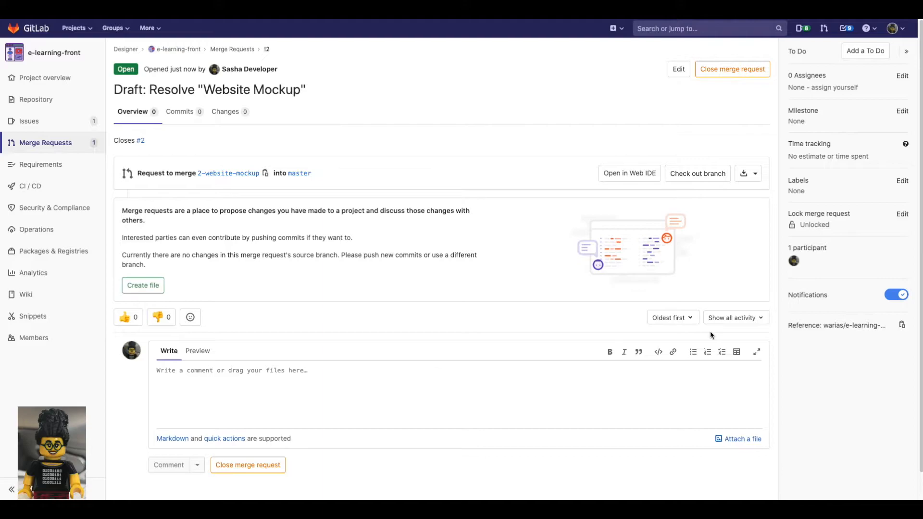
mouse_move(625, 165)
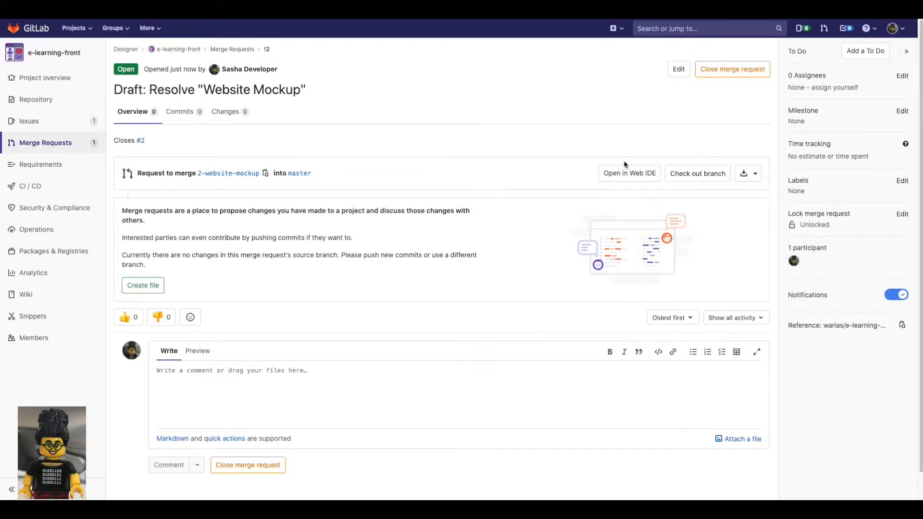
mouse_move(629, 173)
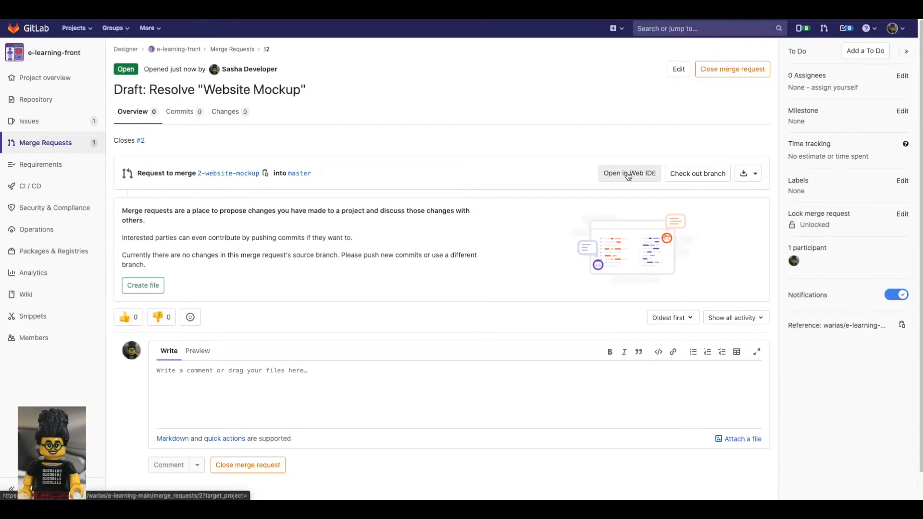
click(629, 173)
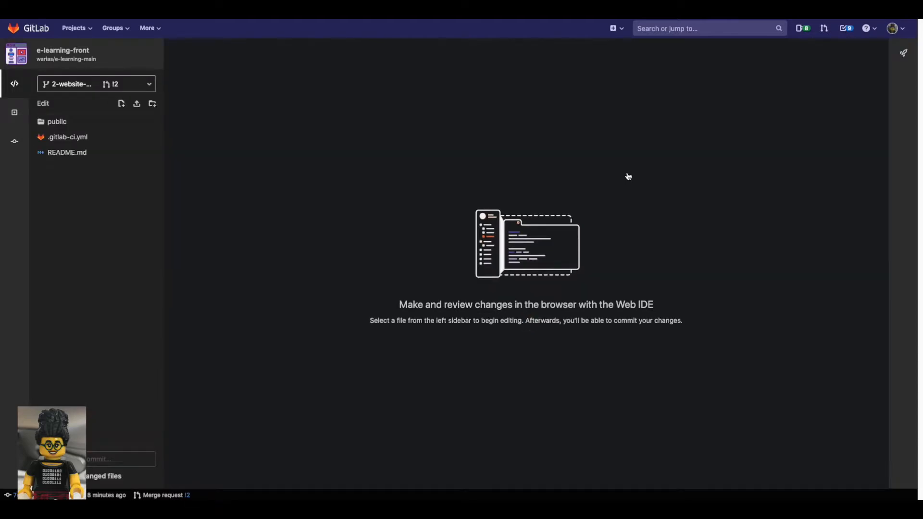
click(71, 152)
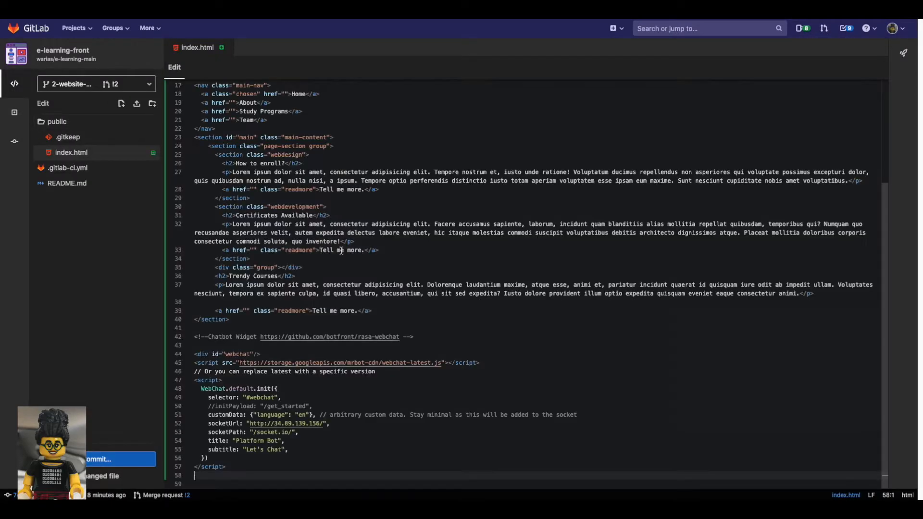
scroll(up, 3)
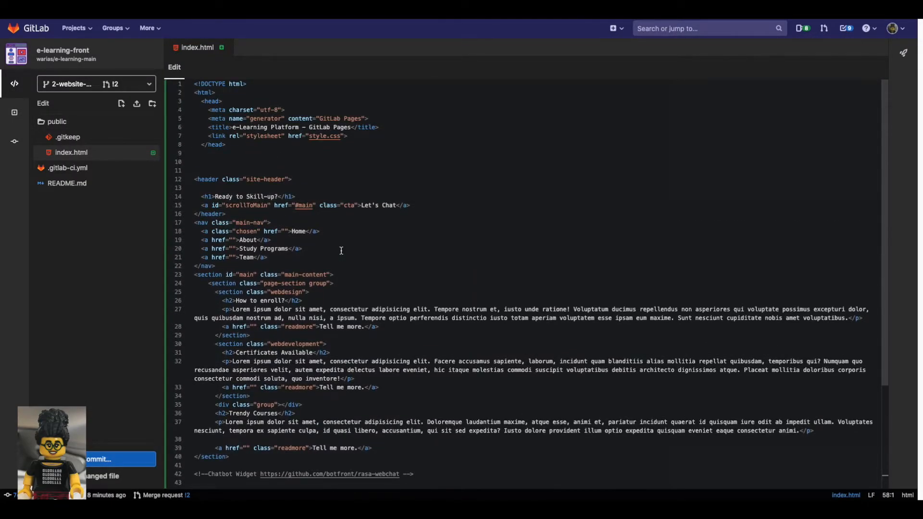
scroll(down, 3)
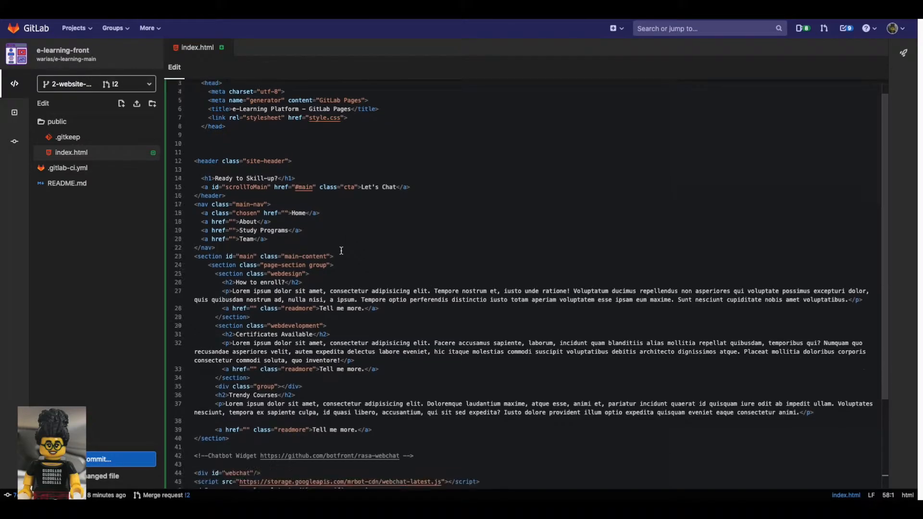
scroll(down, 3)
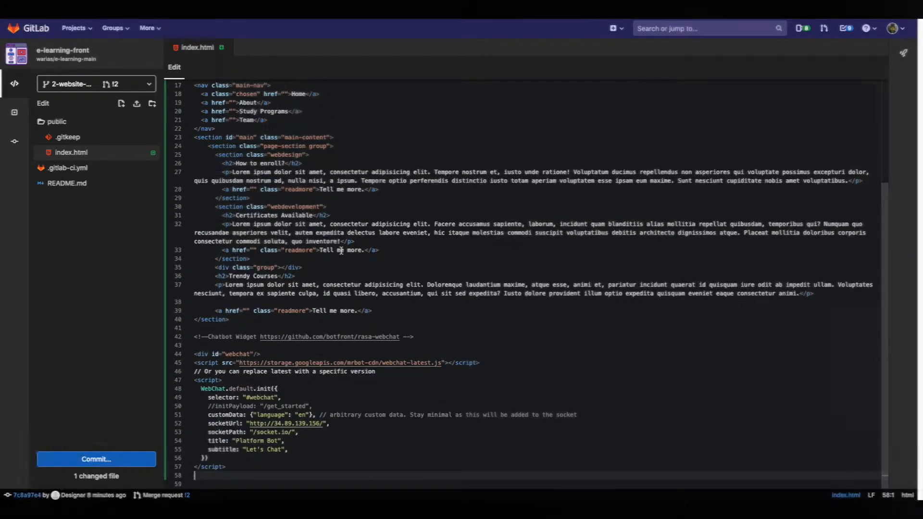
Commit index.html to 2-website-mockup with the message 'Initial web layout'
click(96, 459)
text(Initial web layout)
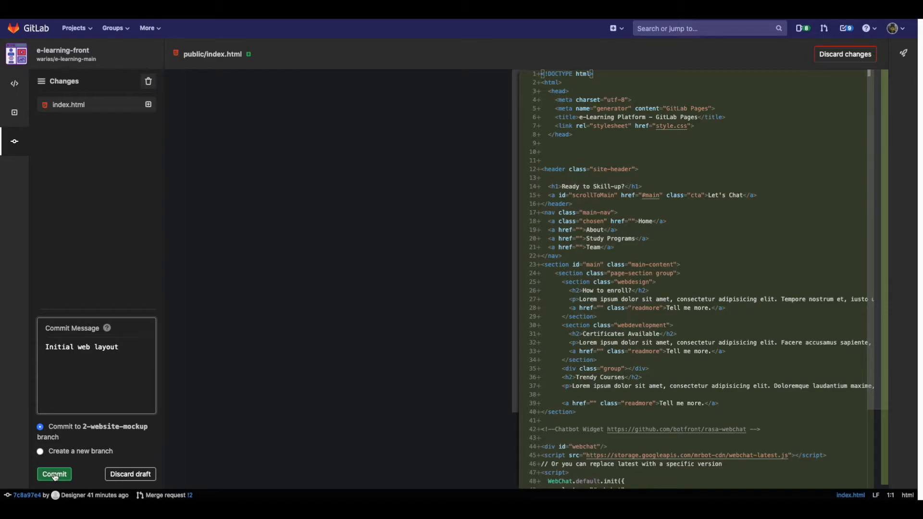
click(54, 474)
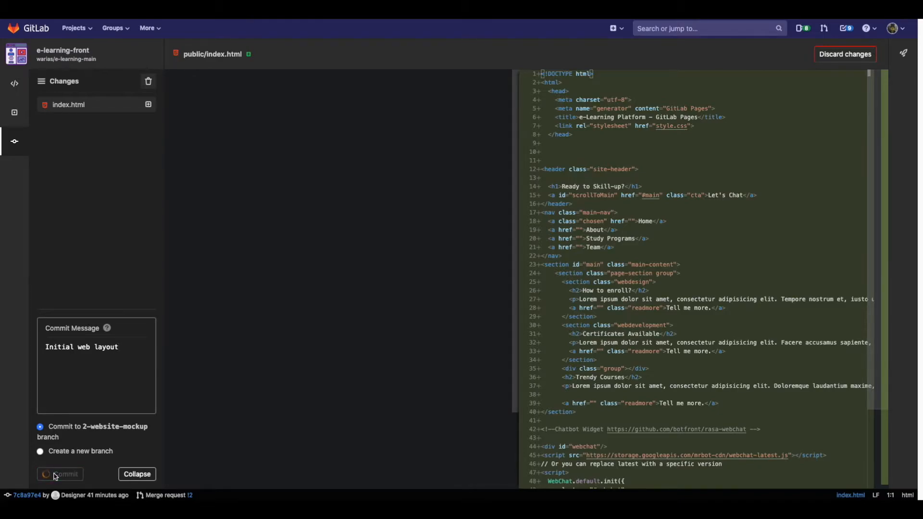
click(63, 473)
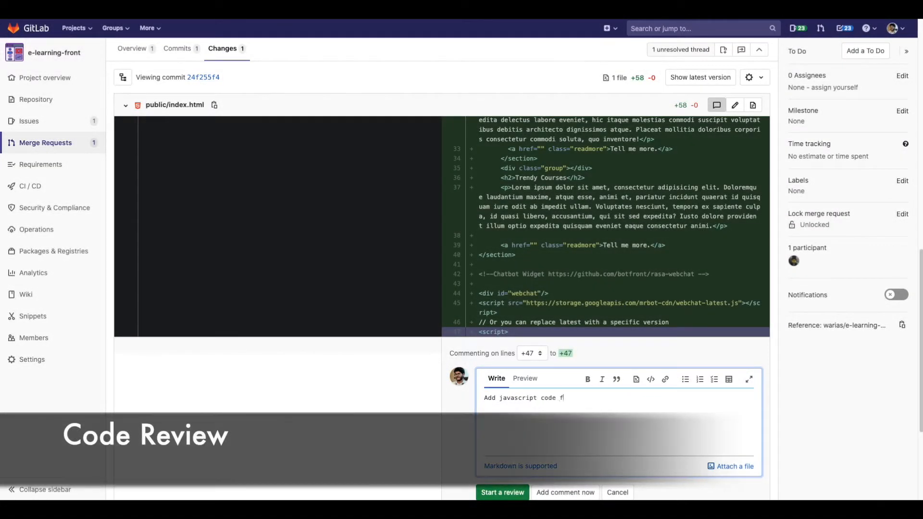
Finish the line 47 comment asking for the widget JavaScript in a separate folder
text(or this widget in a separ)
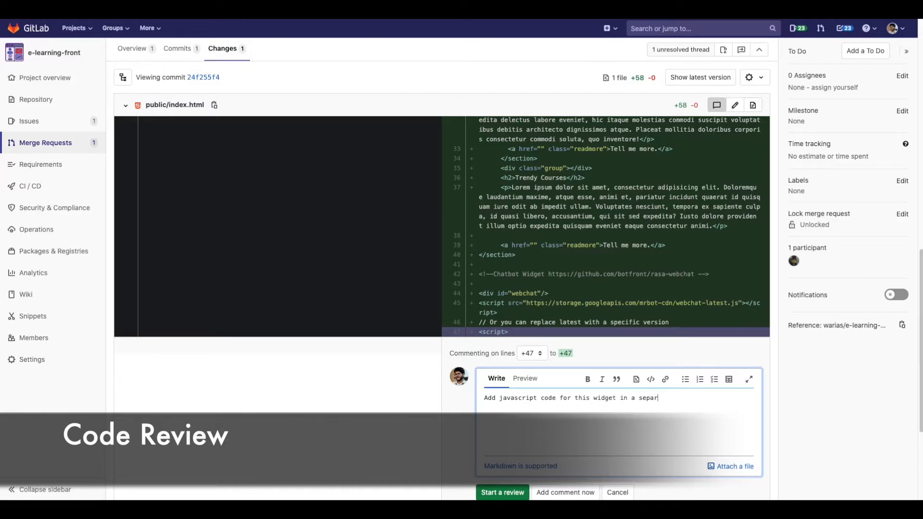
text(ate folder)
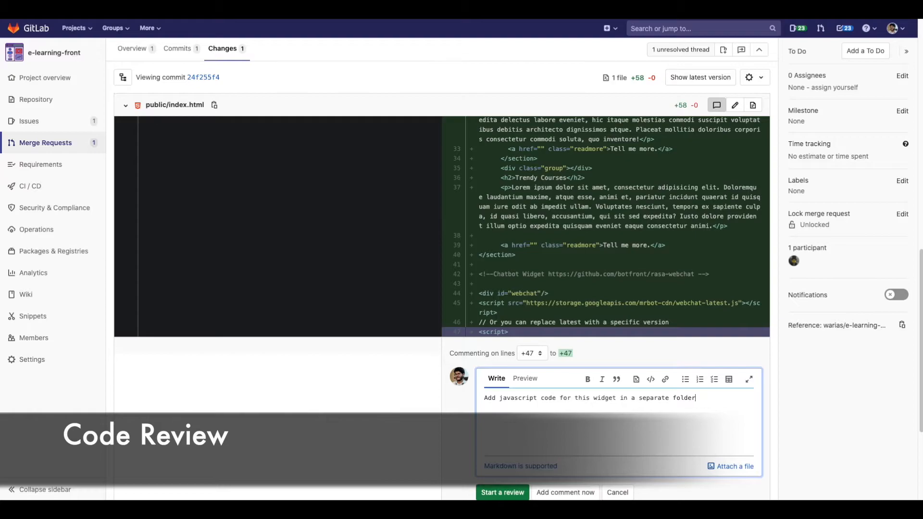
text(as well)
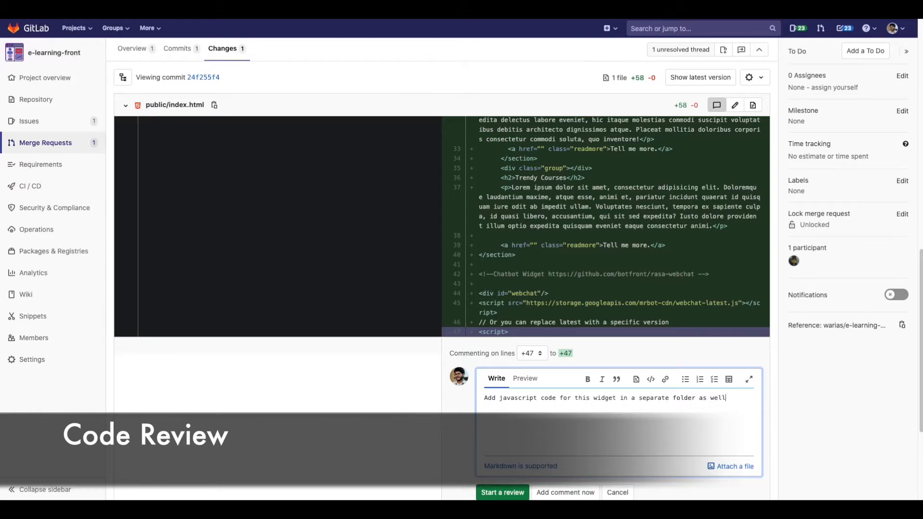
text(, such as)
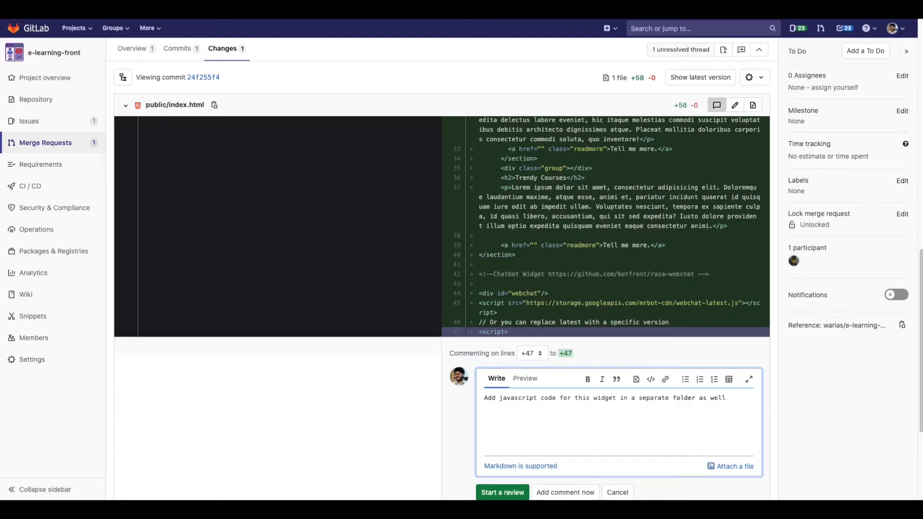
Comment on line 7 that the CSS file belongs in its own folder, noting the absolute path
scroll(down, 3)
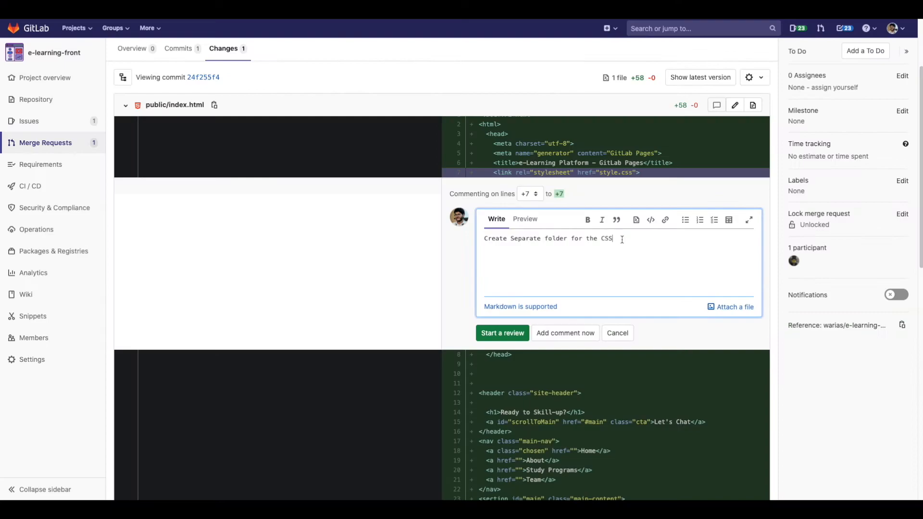
text(file)
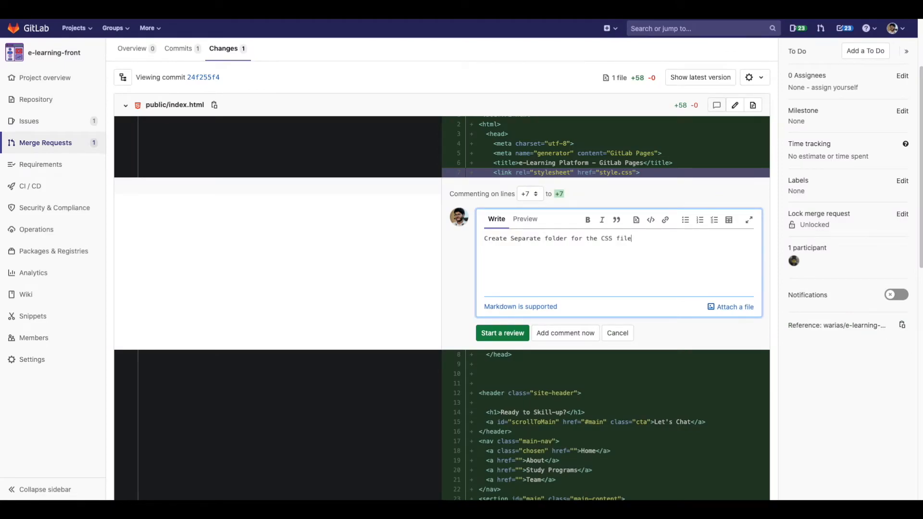
text(, this path is a)
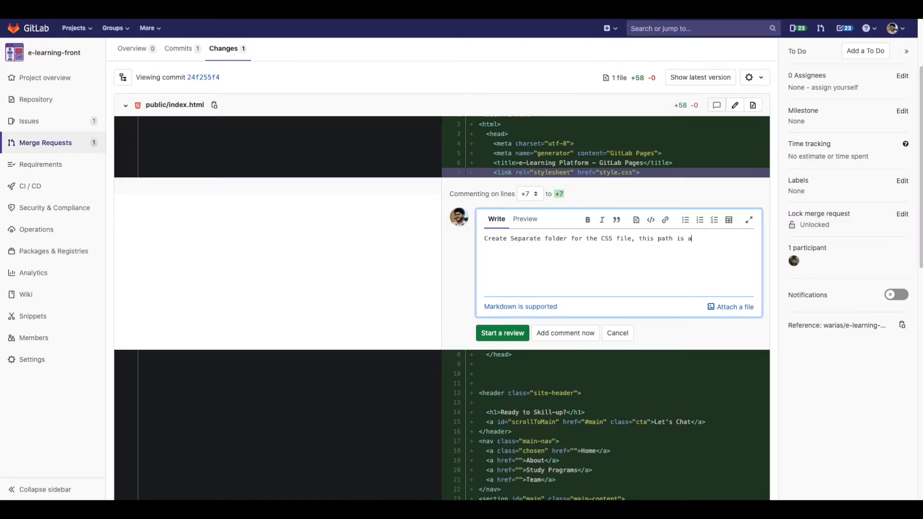
text(bsolute)
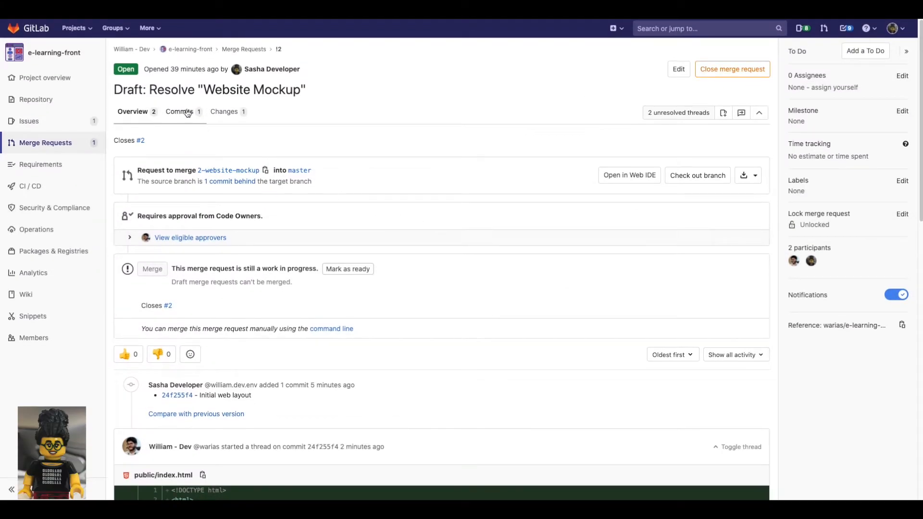
scroll(down, 3)
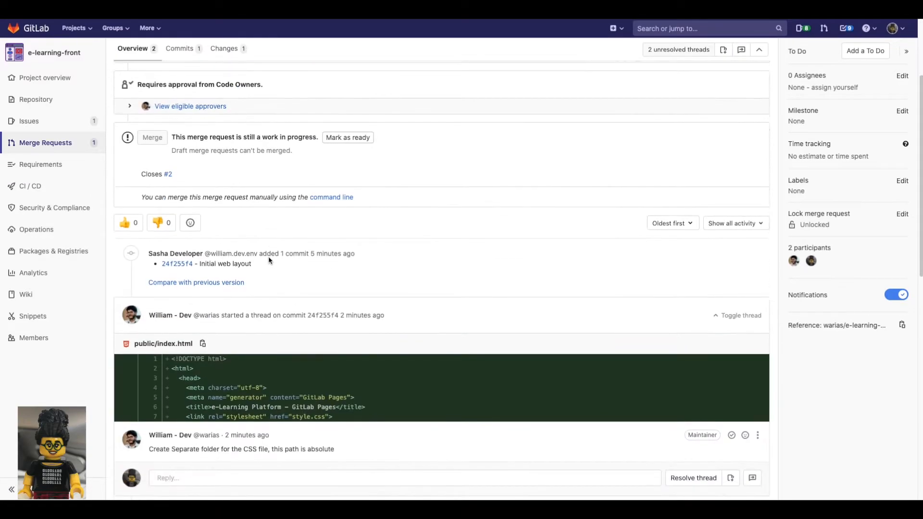
scroll(down, 3)
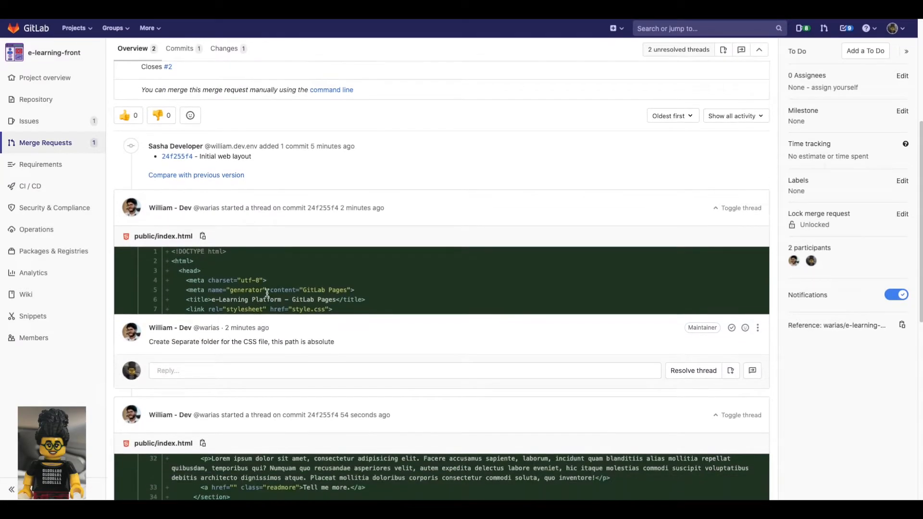
scroll(down, 3)
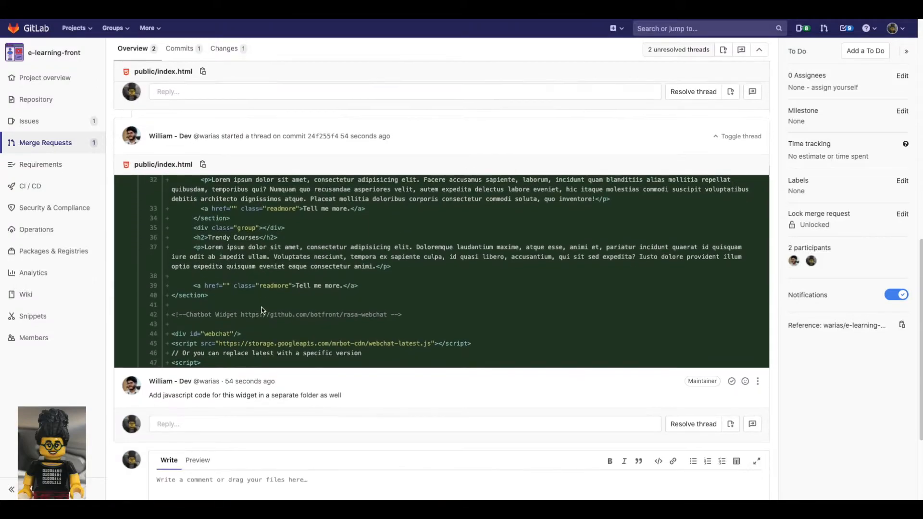
scroll(up, 3)
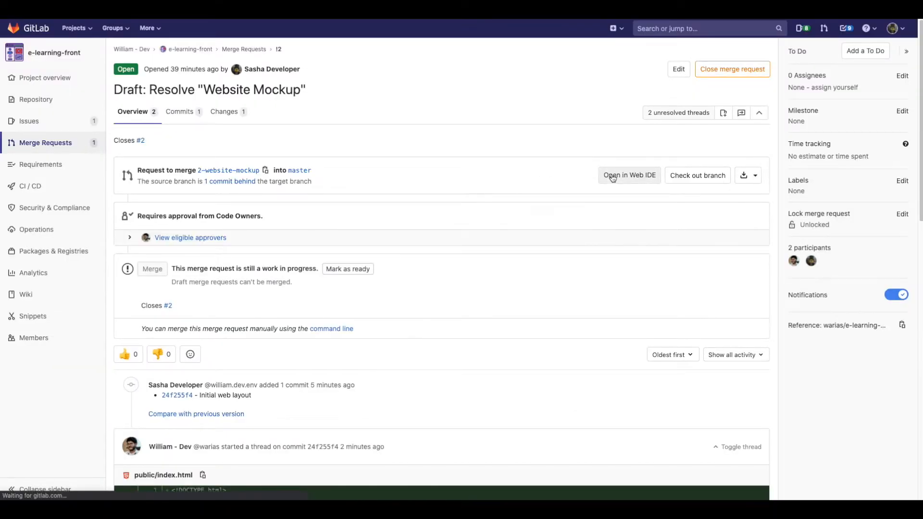
In the Web IDE, add css and js folders under public and commit 'Applied changes'
click(628, 175)
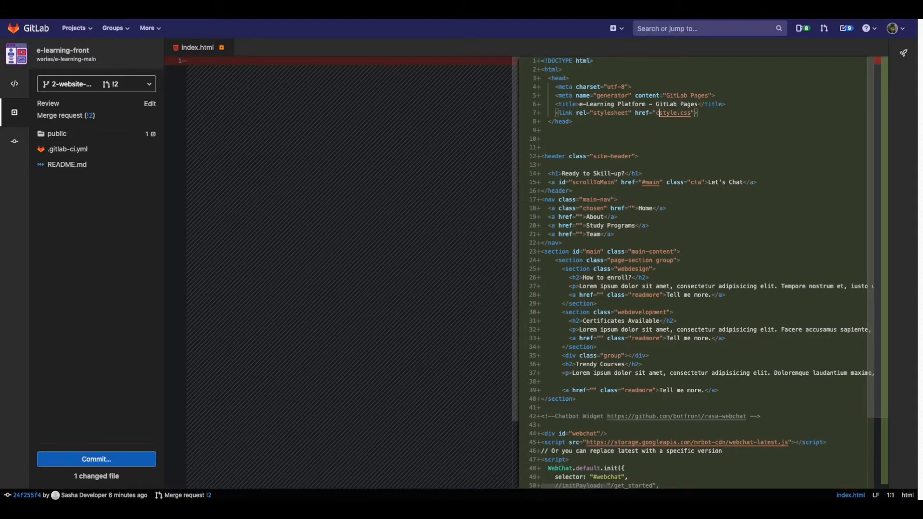
click(146, 134)
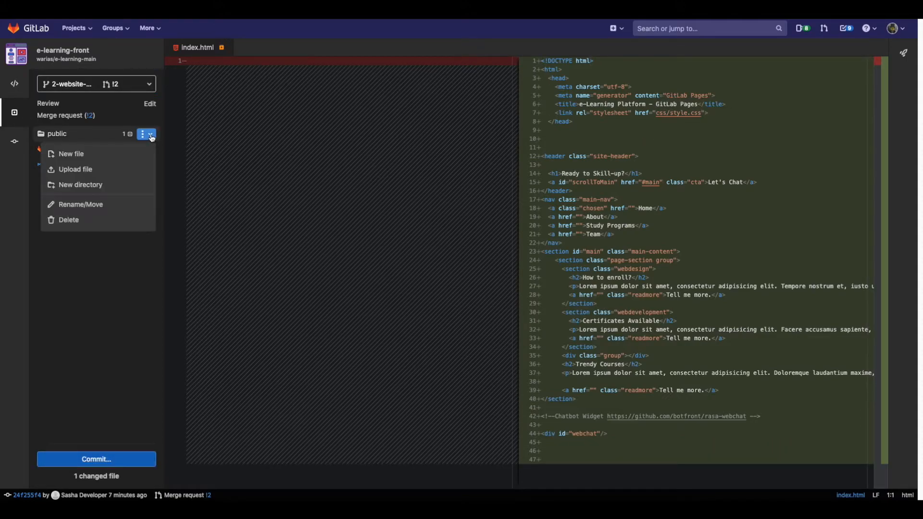
click(81, 184)
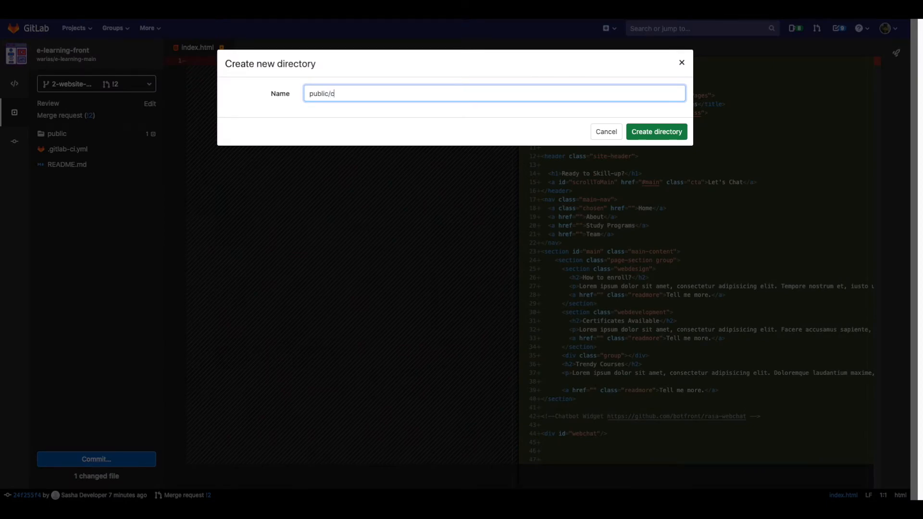
click(655, 131)
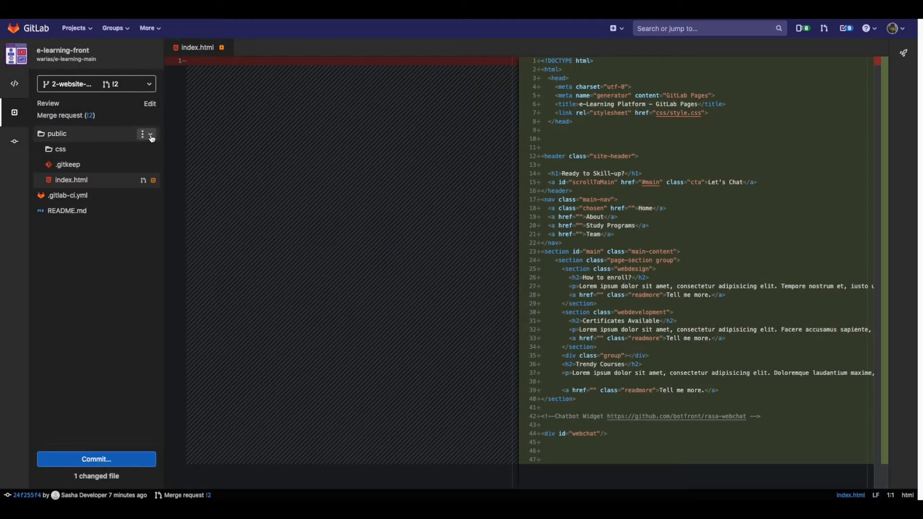
click(149, 134)
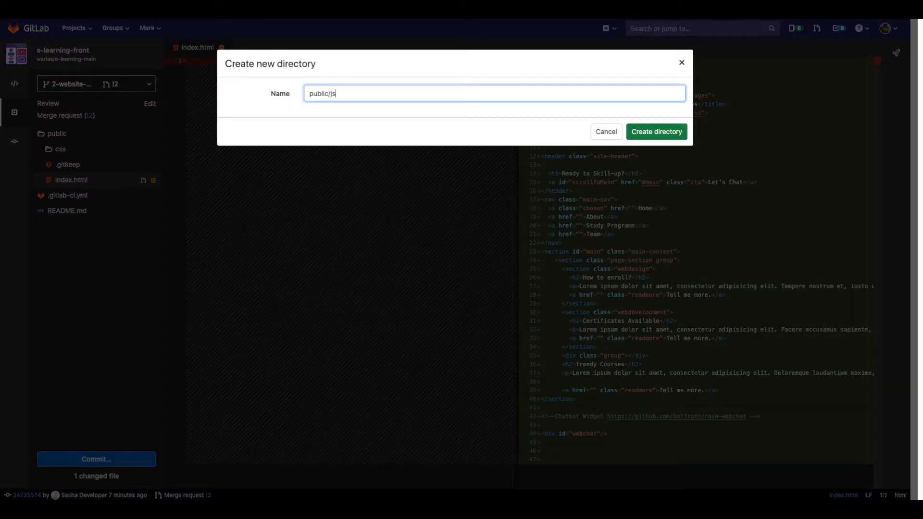
click(655, 131)
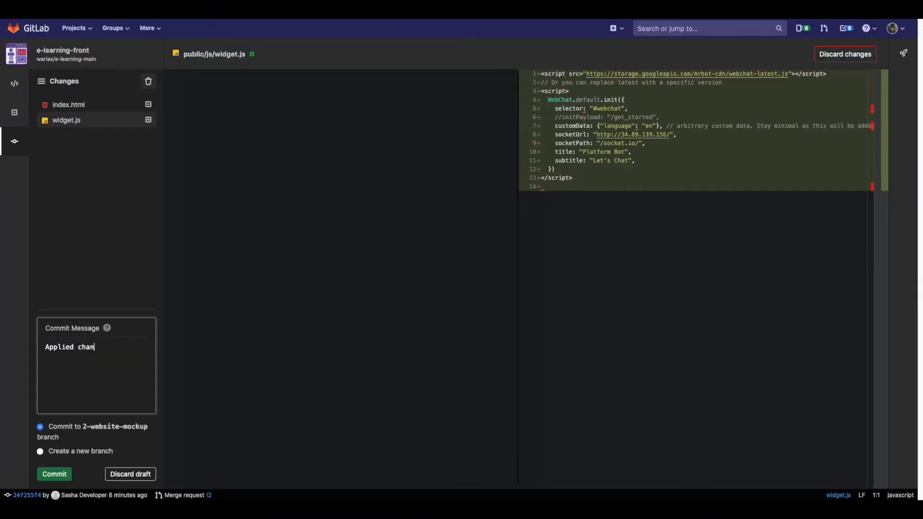
text(ges)
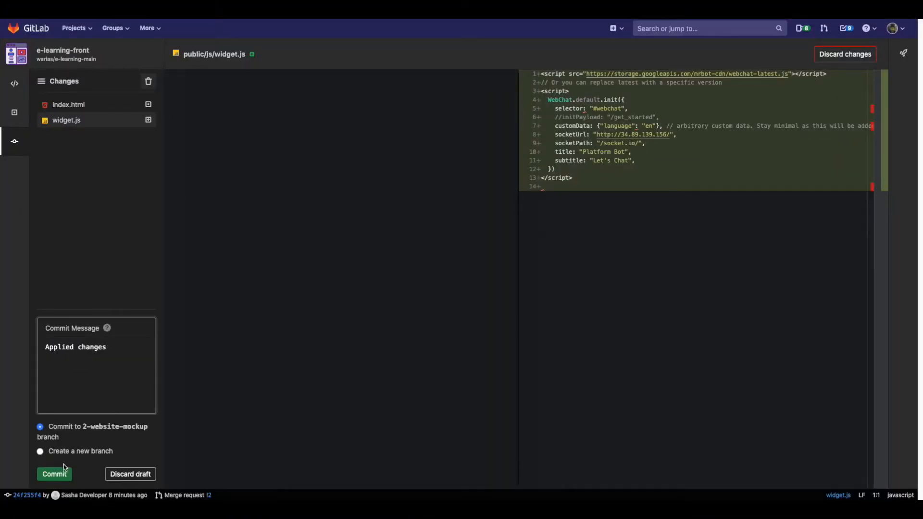
click(53, 474)
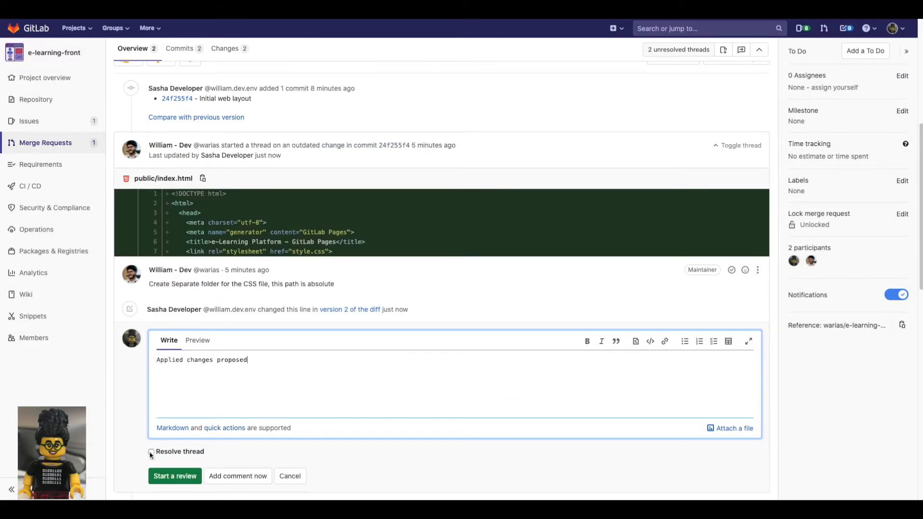
Post 'Applied changes proposed' with Resolve thread checked on the absolute CSS path thread
click(150, 452)
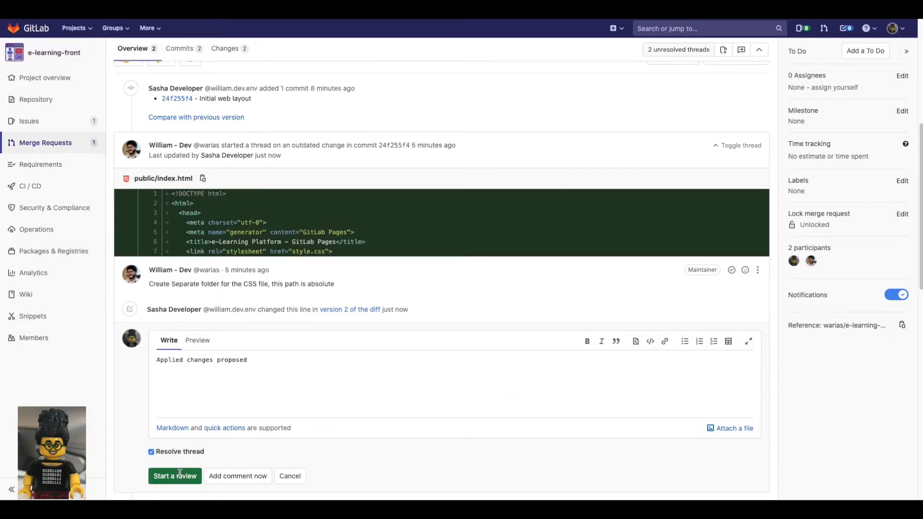
click(174, 475)
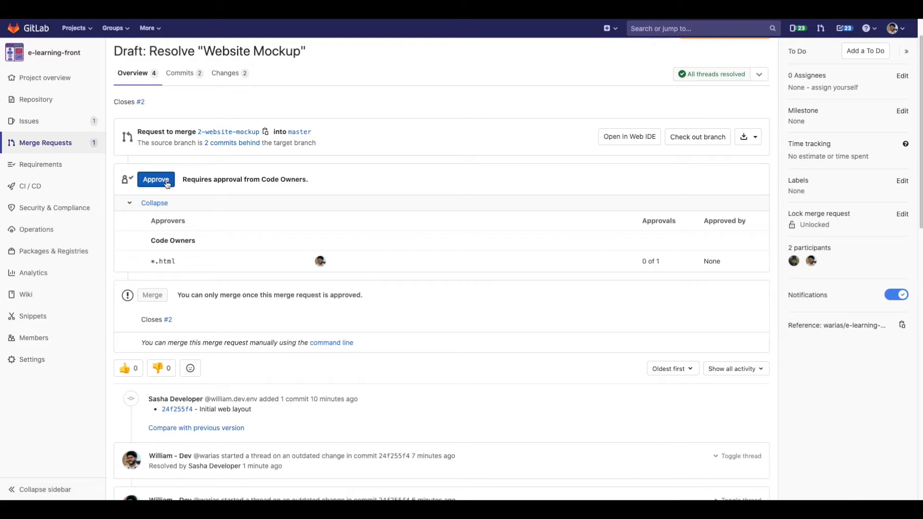
Approve the merge request as code owner and merge into master, deleting the source branch
click(156, 179)
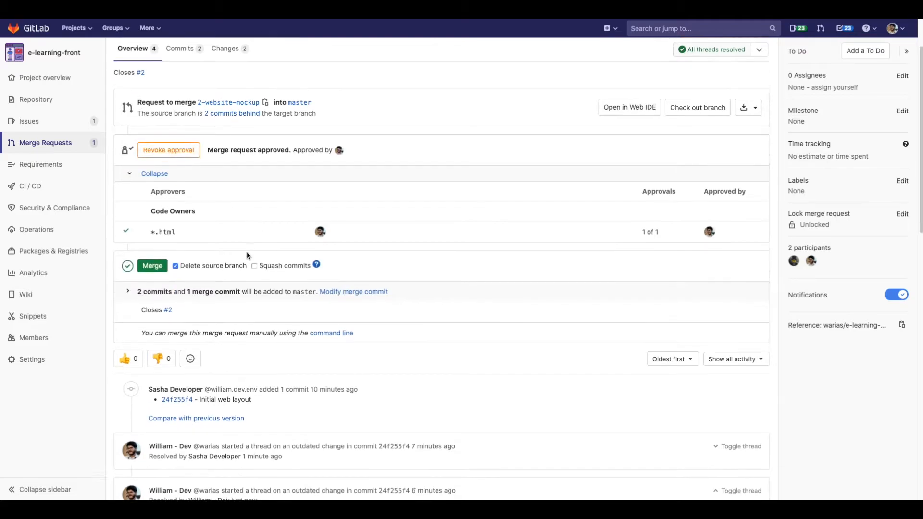
scroll(down, 3)
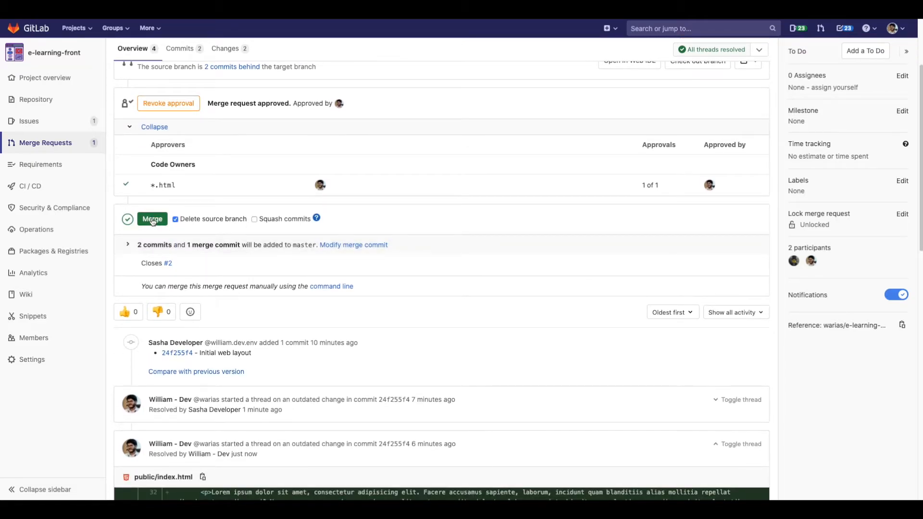
click(152, 219)
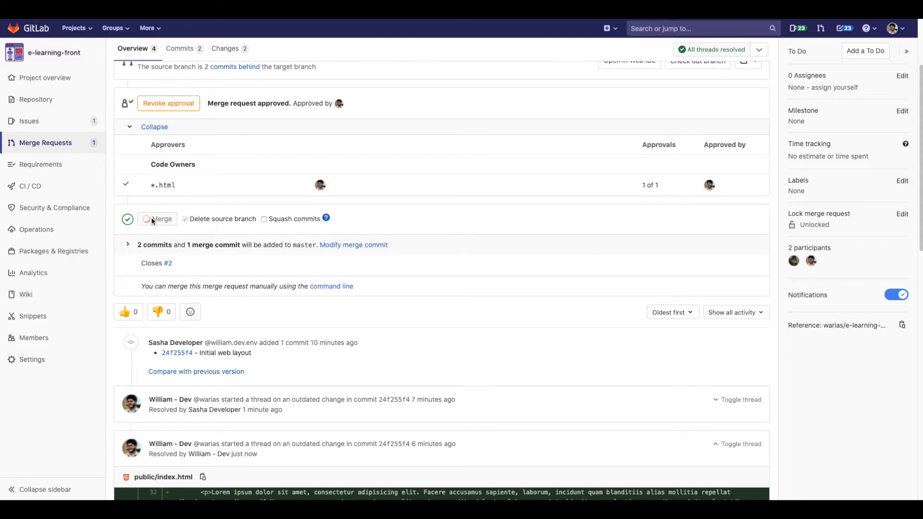
click(161, 218)
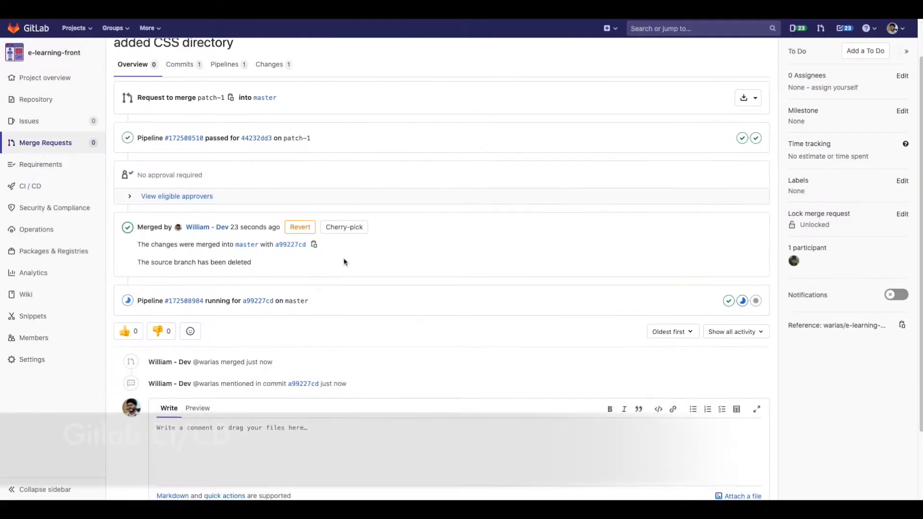
scroll(down, 3)
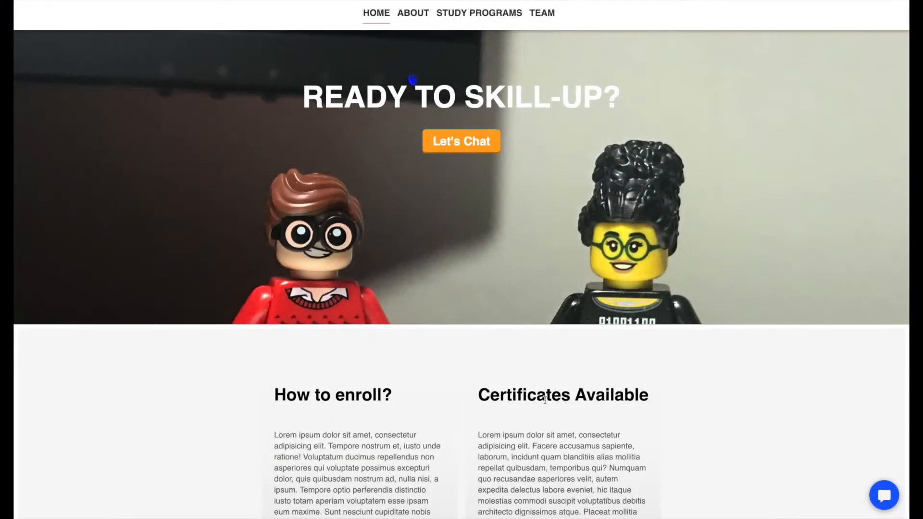
Scroll through the live e-learning Pages site and open its Platform Bot chat bubble
scroll(down, 3)
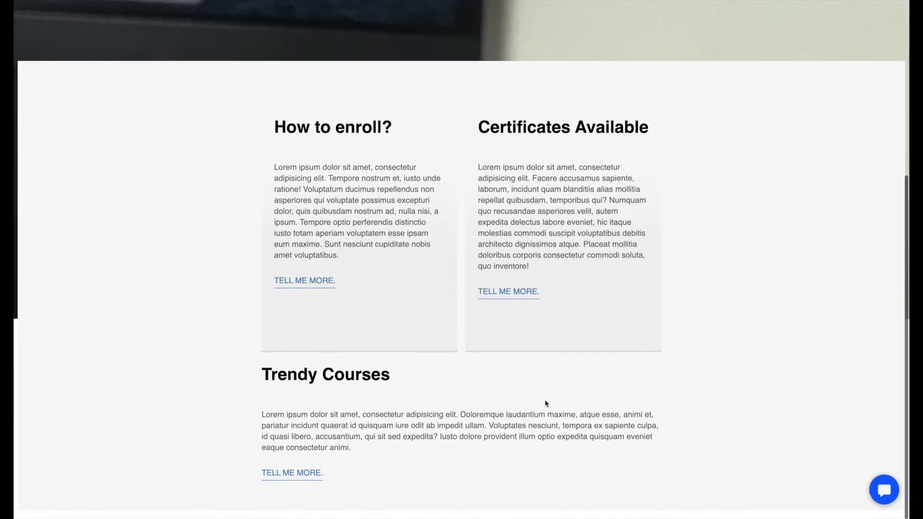
scroll(up, 3)
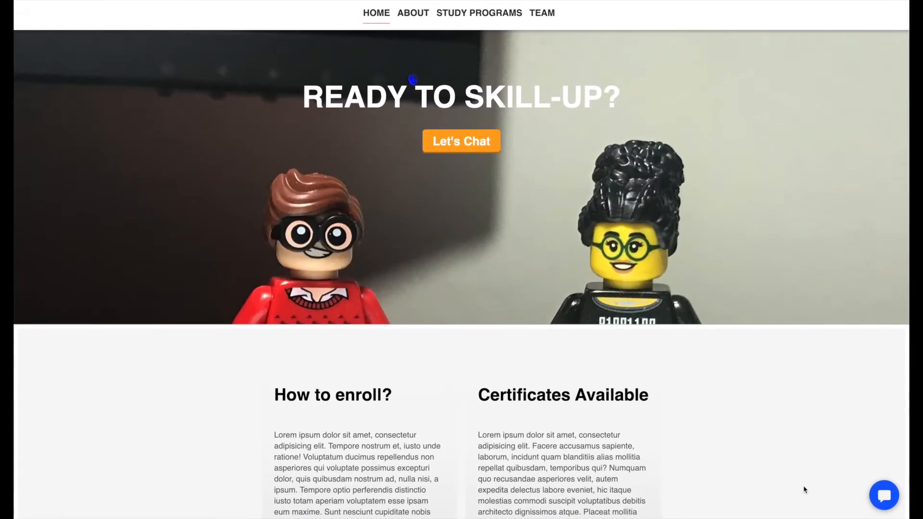
scroll(down, 3)
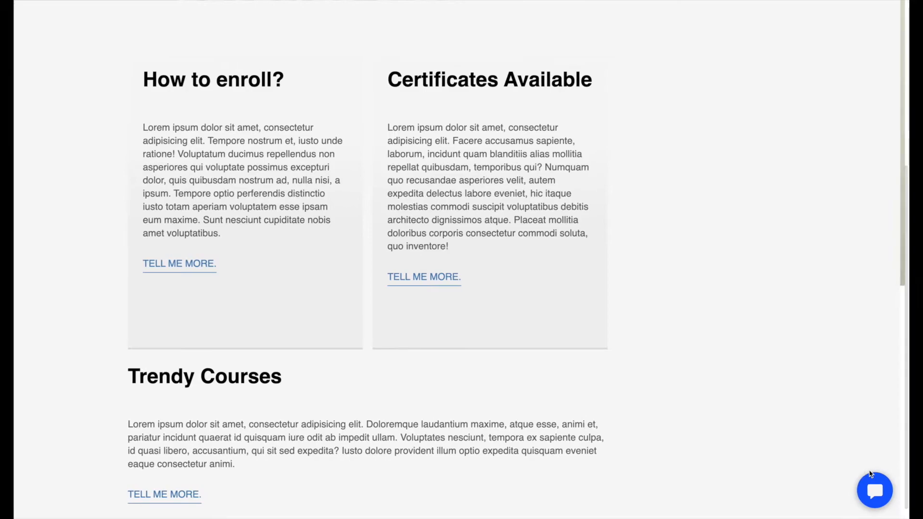
click(875, 490)
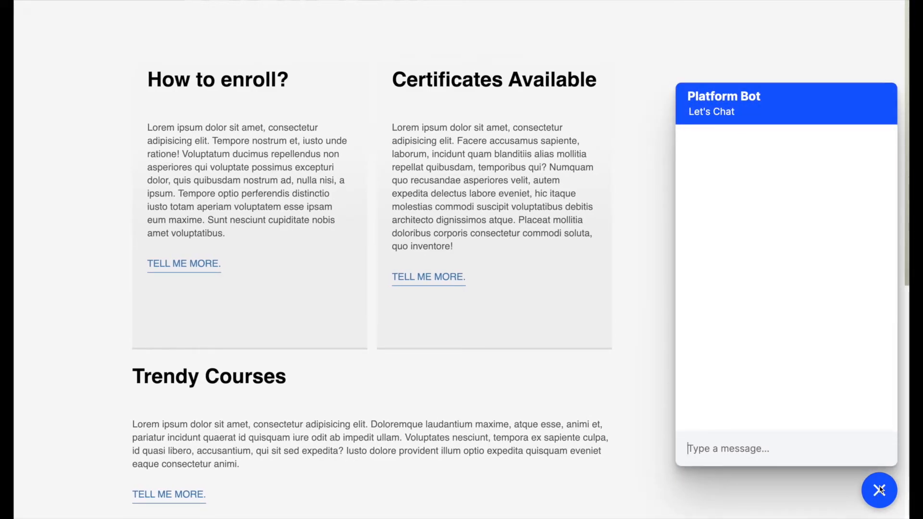
click(878, 489)
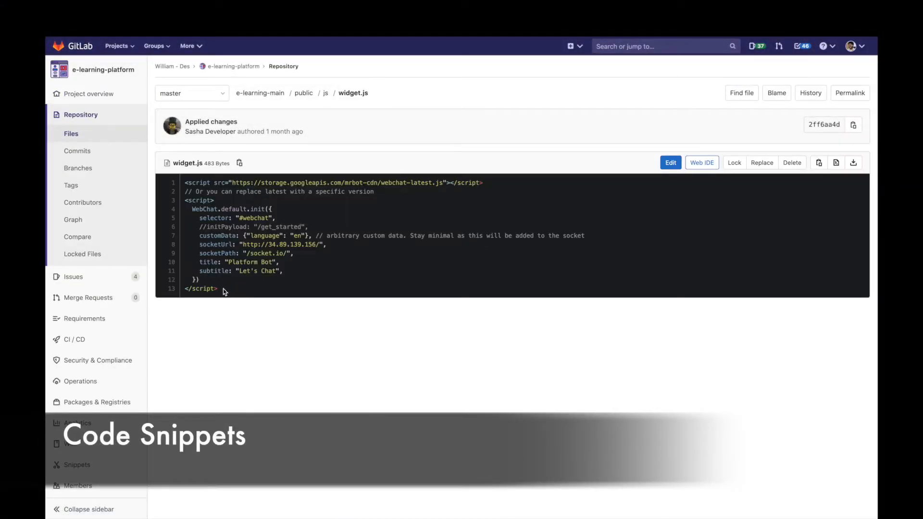
mouse_move(187, 419)
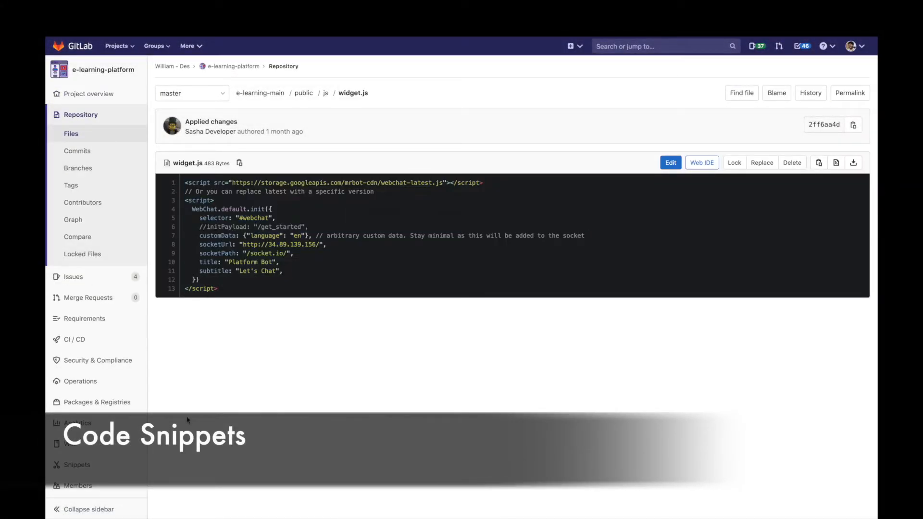
Create a project snippet titled 'chat-widget' with file widget.js holding the chat script
click(76, 464)
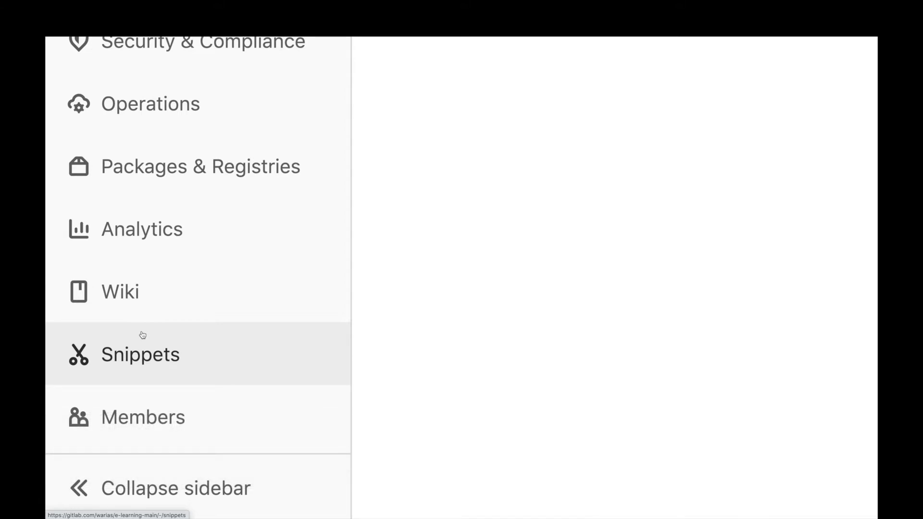
click(140, 354)
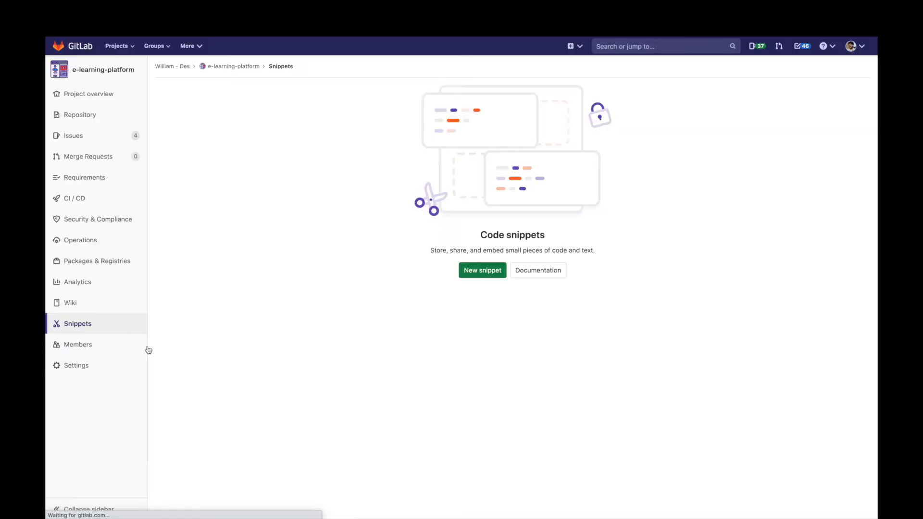
click(482, 270)
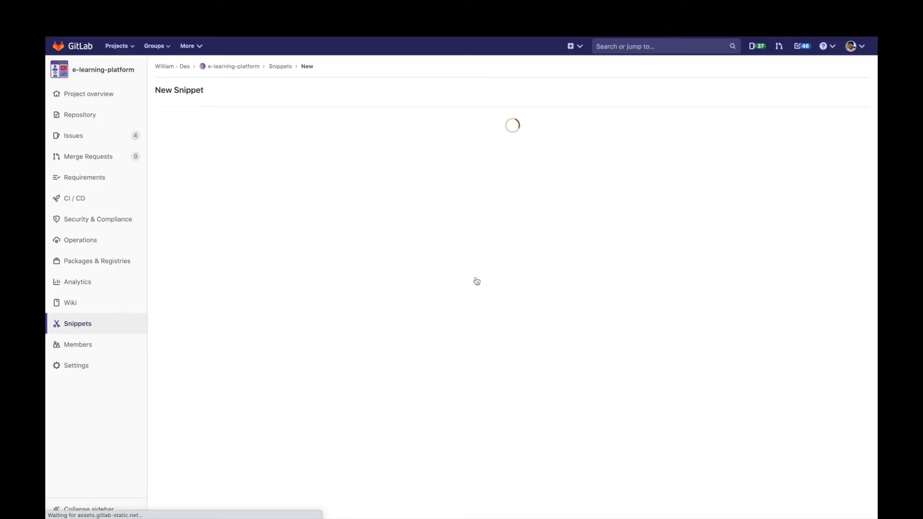
text(cha)
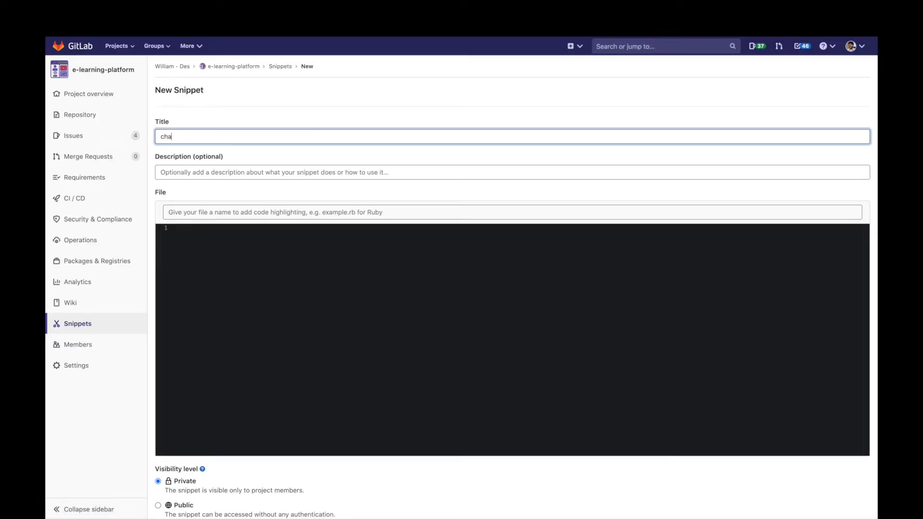
text(t-widget)
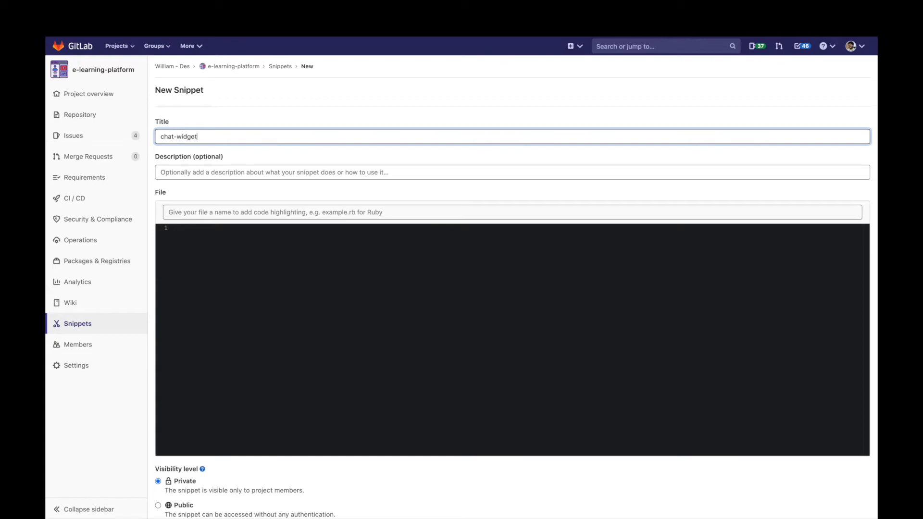
text(widget.js)
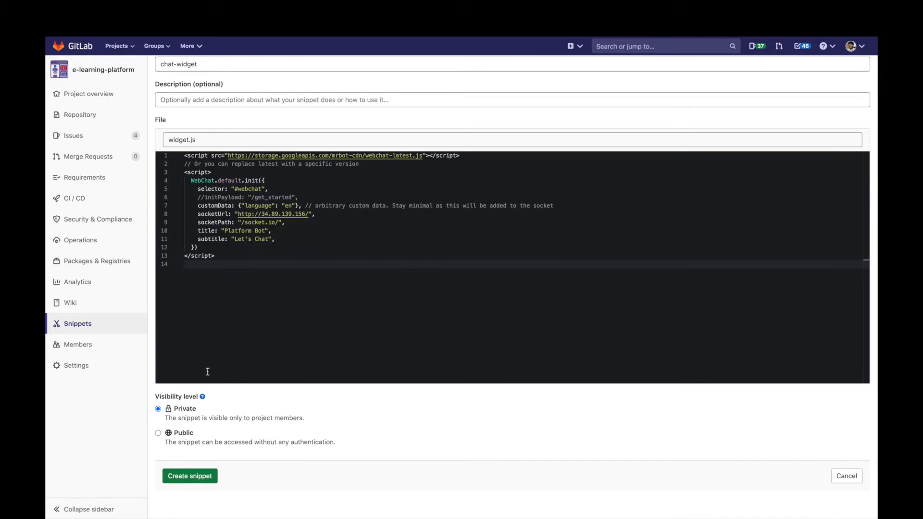
click(189, 476)
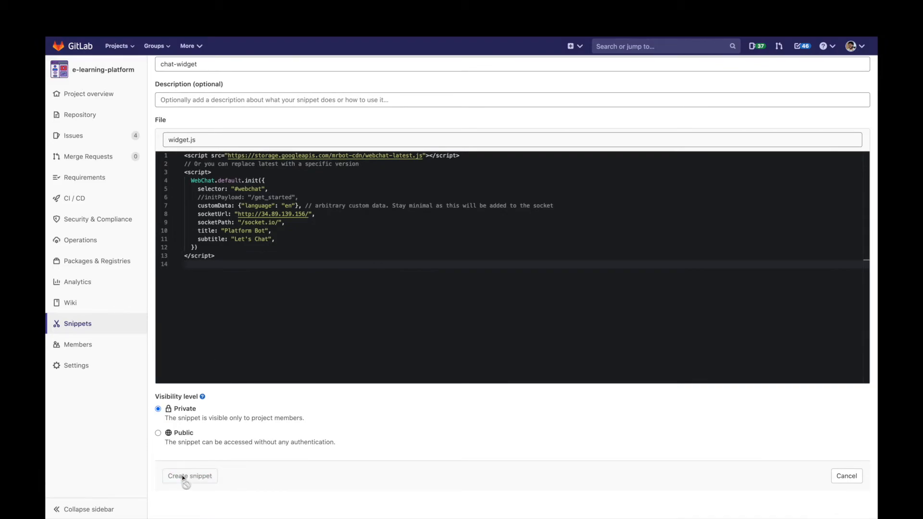
click(190, 475)
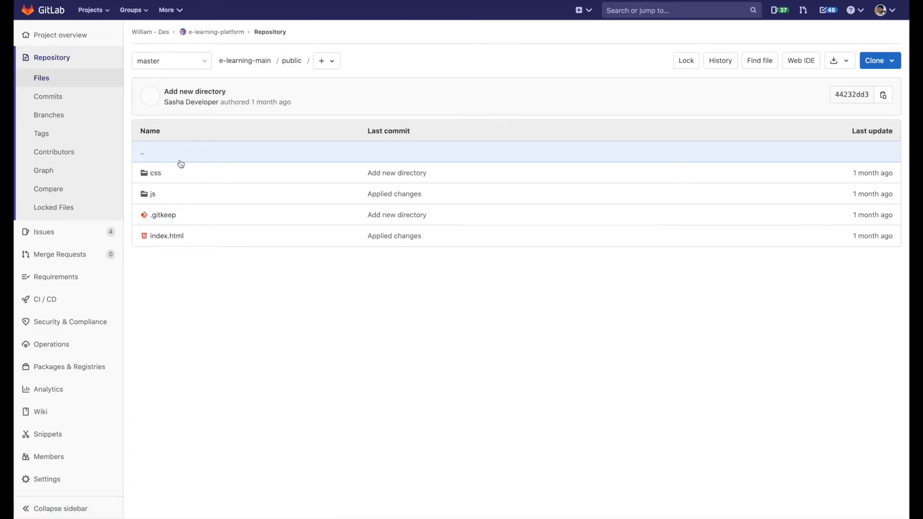
Add the snippet 2014919.js script tag to public/index.html and commit to master
click(167, 235)
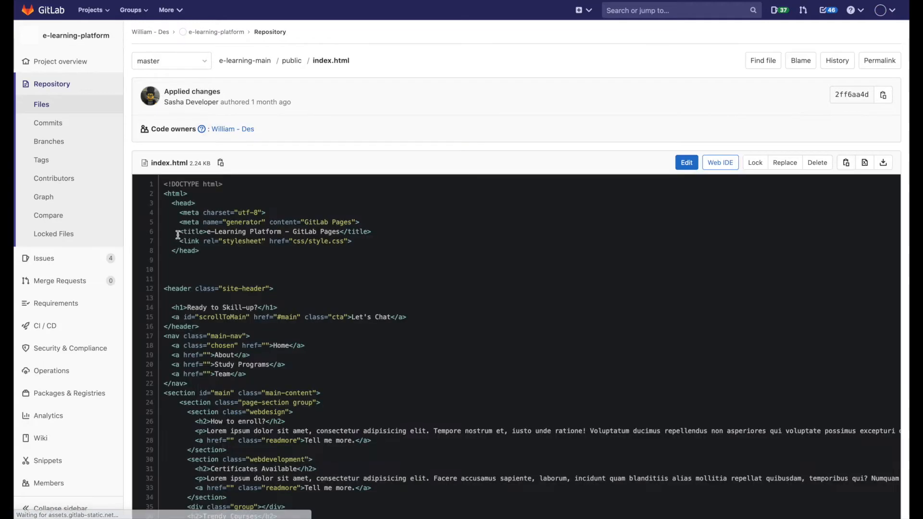
click(686, 162)
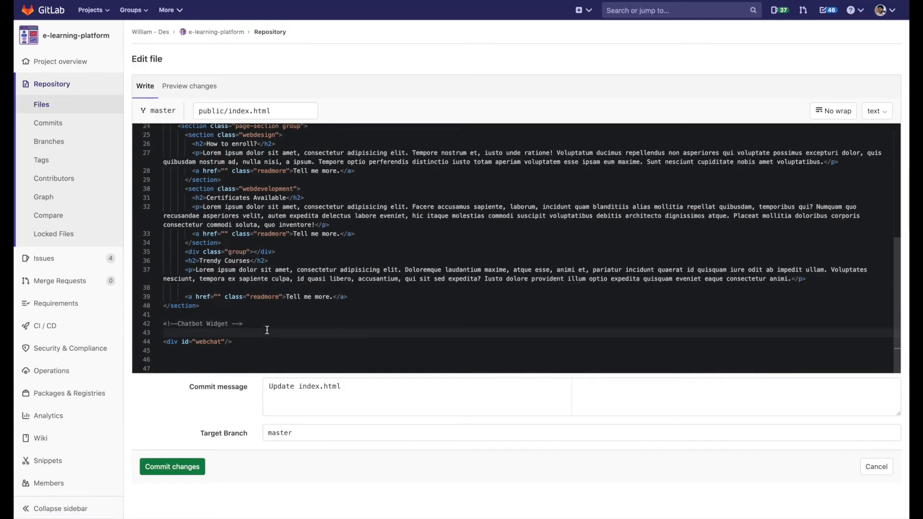
text(<script src="https://gitlab.com/warias/e-learning-main/-/snippets/2014919.js"></script>)
click(581, 397)
text(Embedded Widget |)
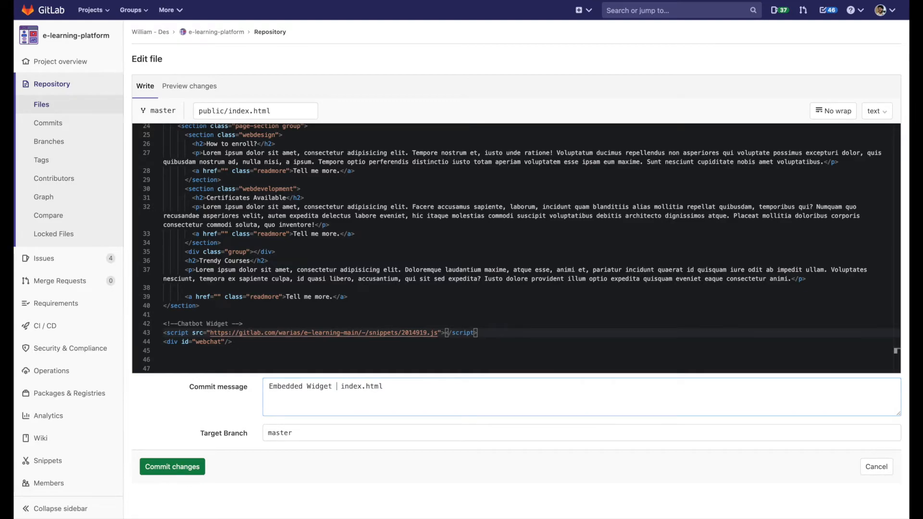
click(172, 466)
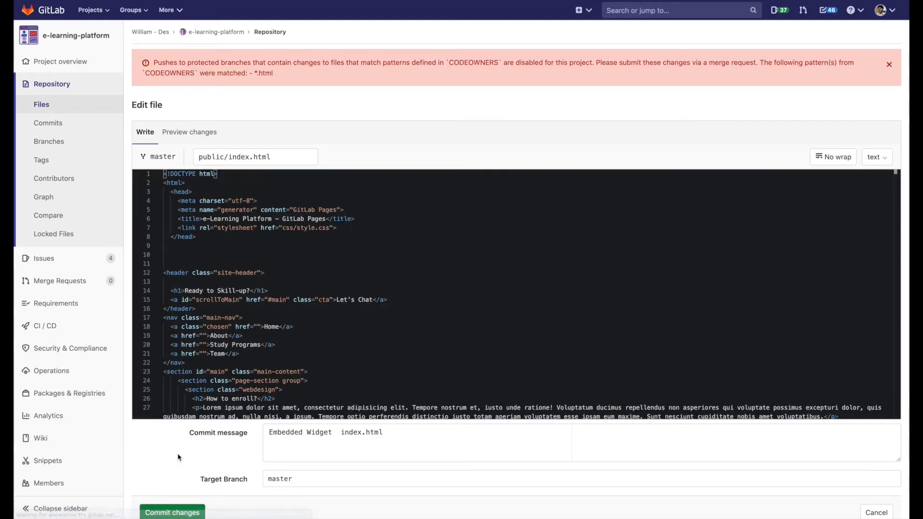
mouse_move(382, 110)
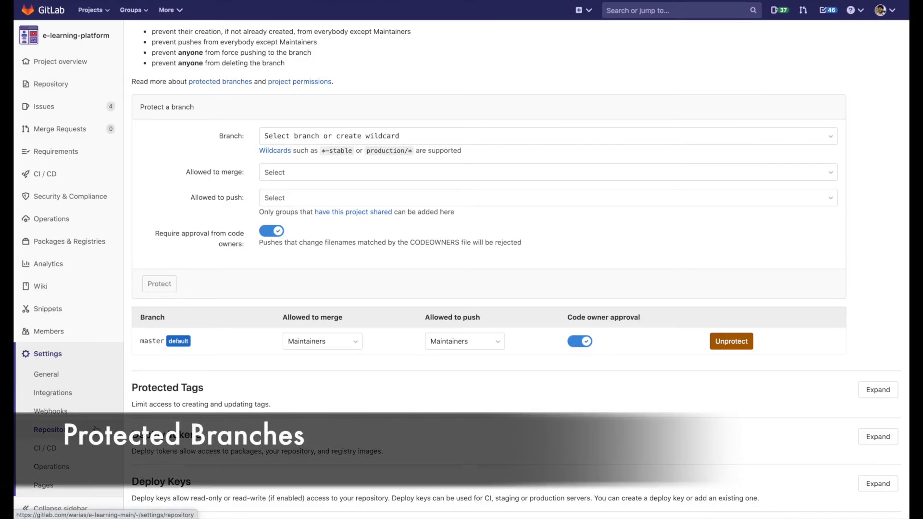
Scroll to master's protected-branch row: Maintainers only, code-owner approval required
scroll(up, 3)
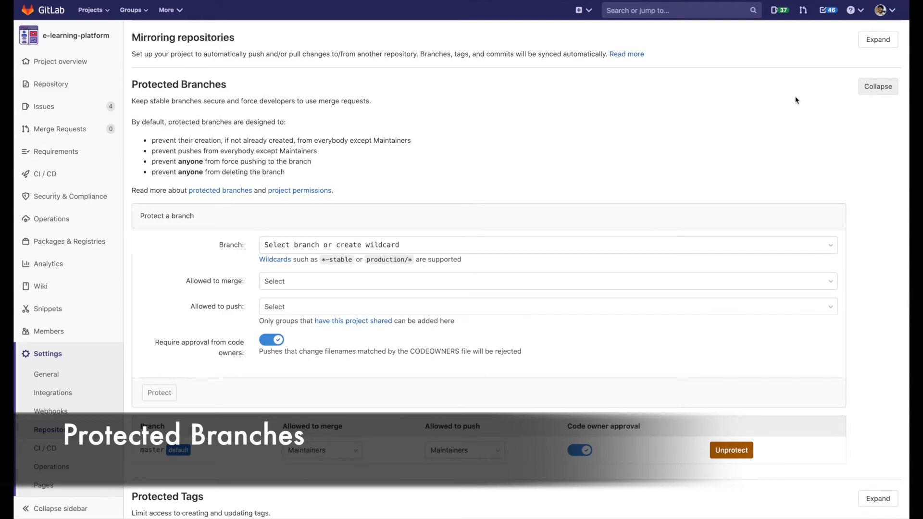
mouse_move(214, 93)
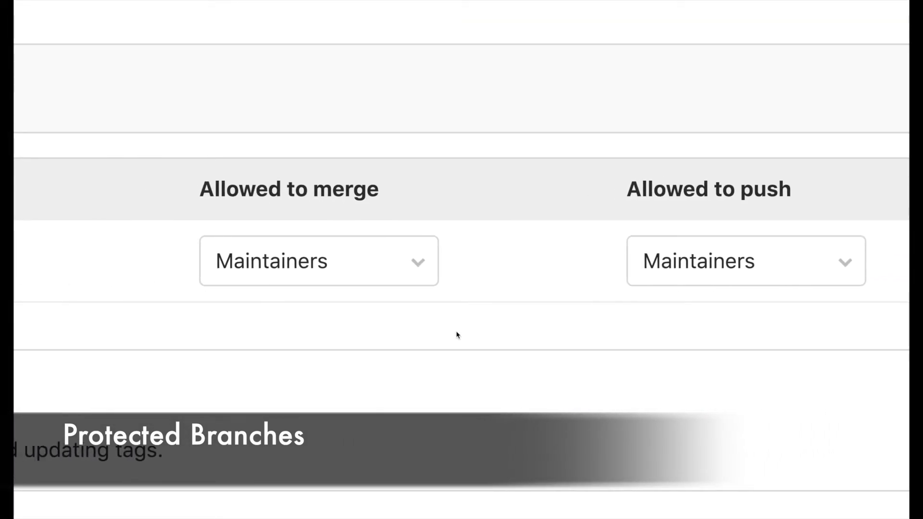
scroll(up, 3)
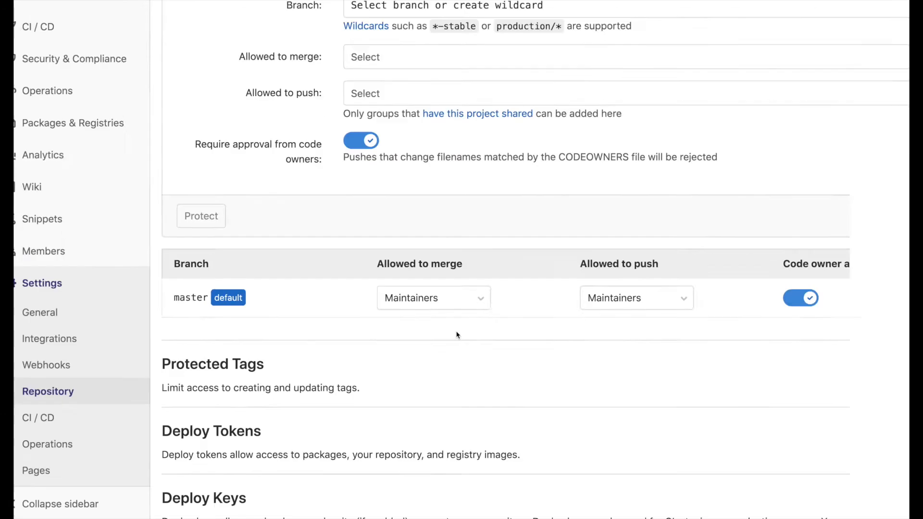